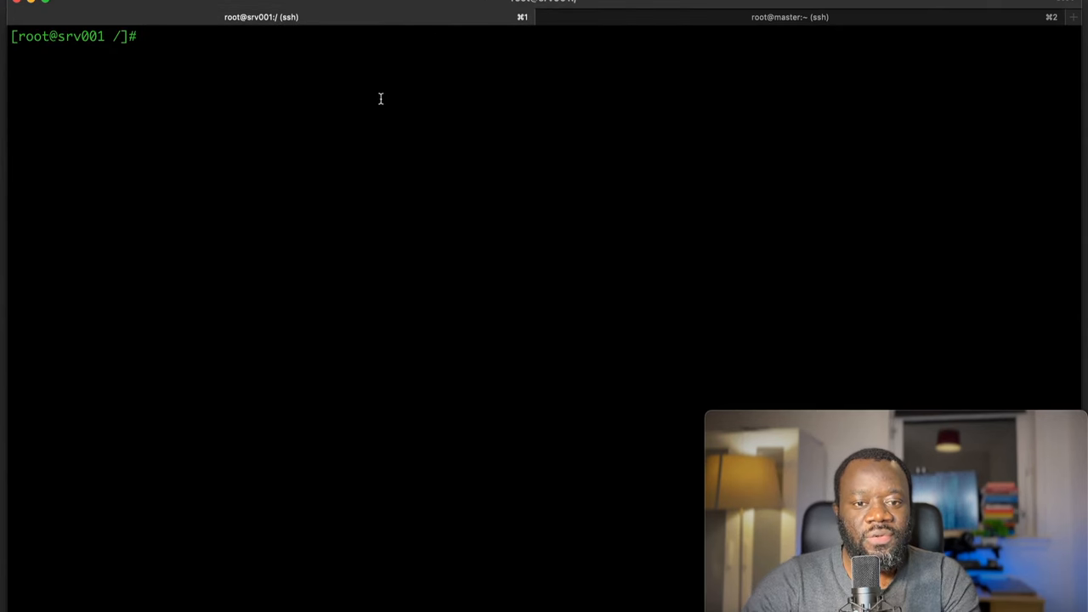
{"action": "mouse_move", "coordinate": [442, 94]}
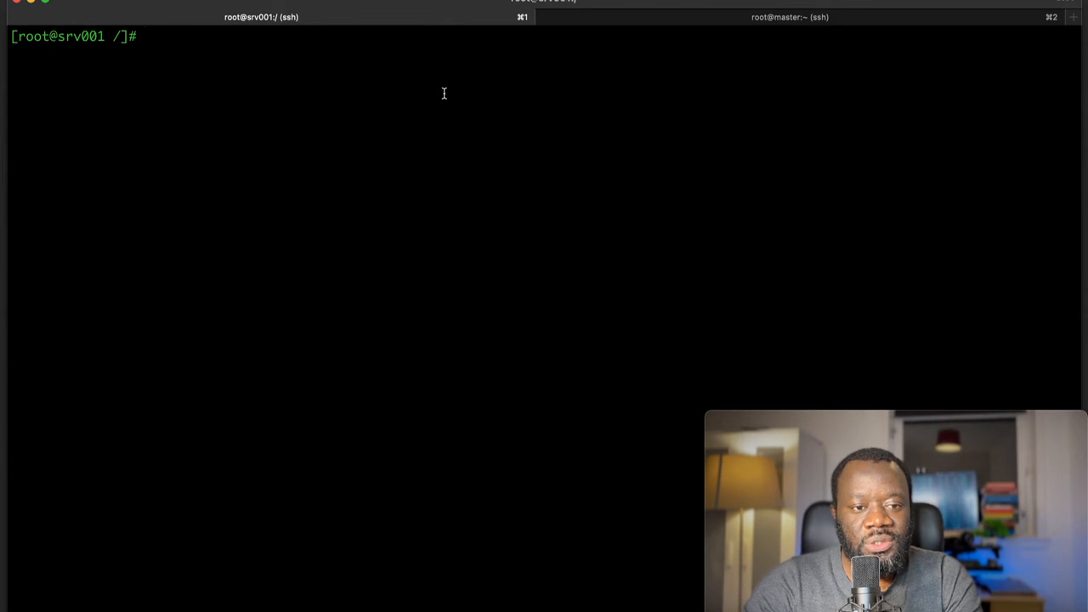
Run ifconfig on the master host, revealing 192.168.64.14 on enp0s6.
{"action": "type", "text": "ping"}
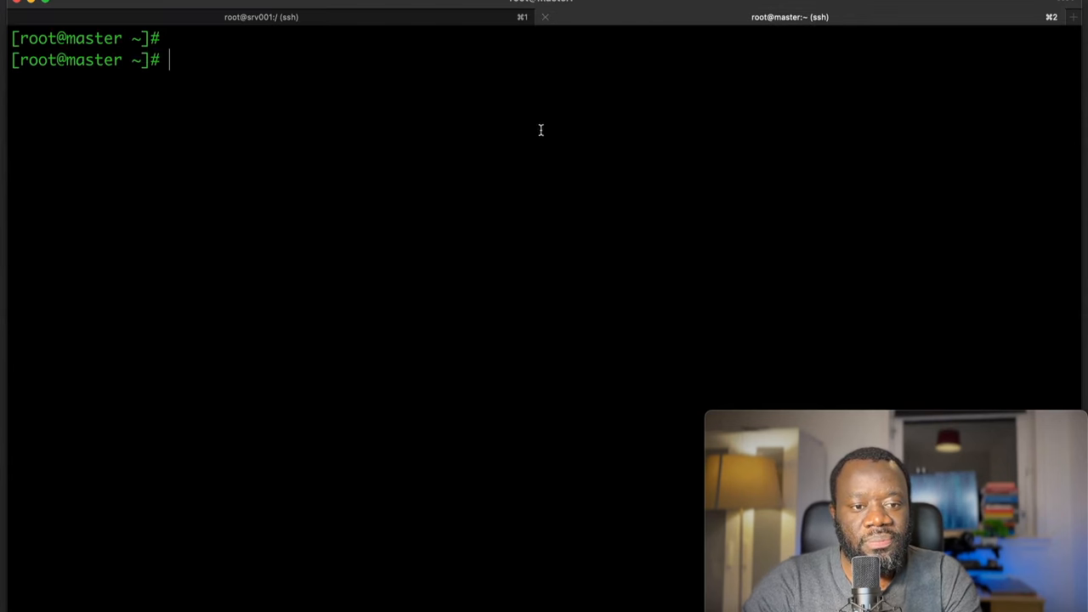
{"action": "mouse_move", "coordinate": [549, 153]}
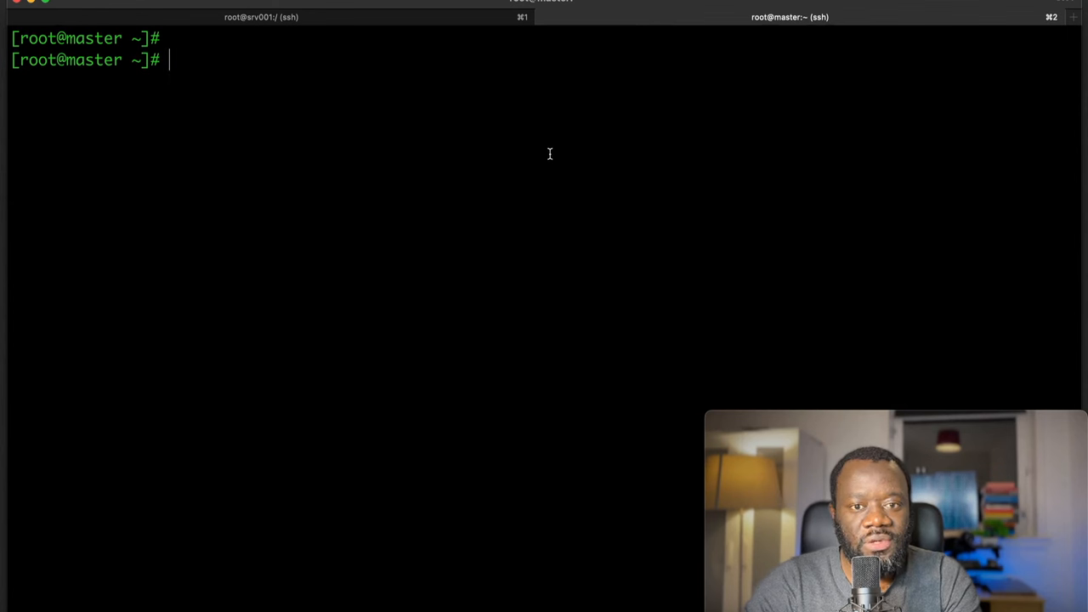
{"action": "type", "text": "ifconfig"}
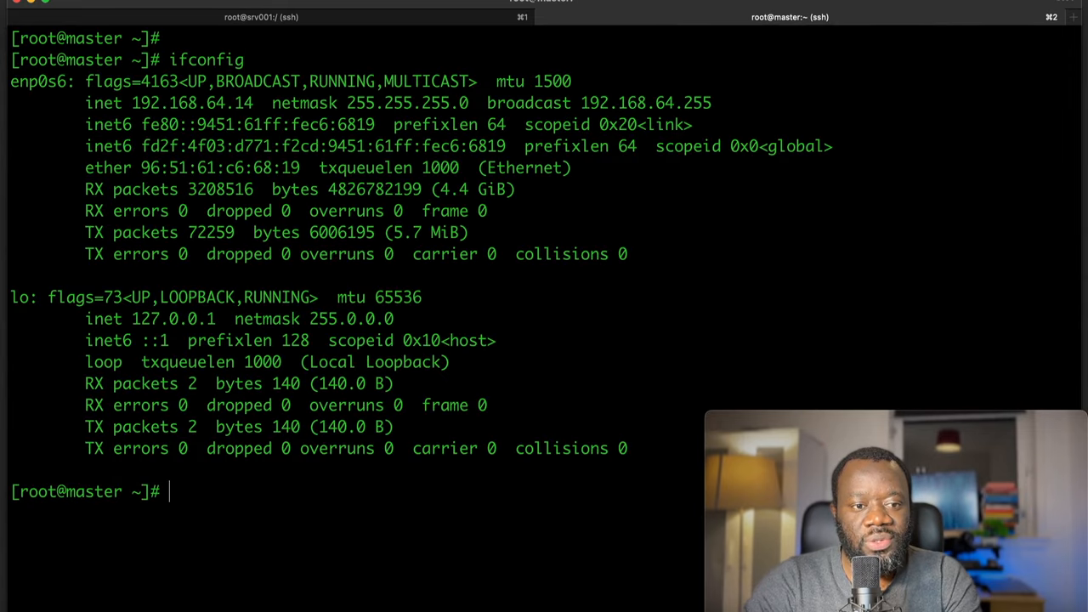
{"action": "mouse_move", "coordinate": [132, 102]}
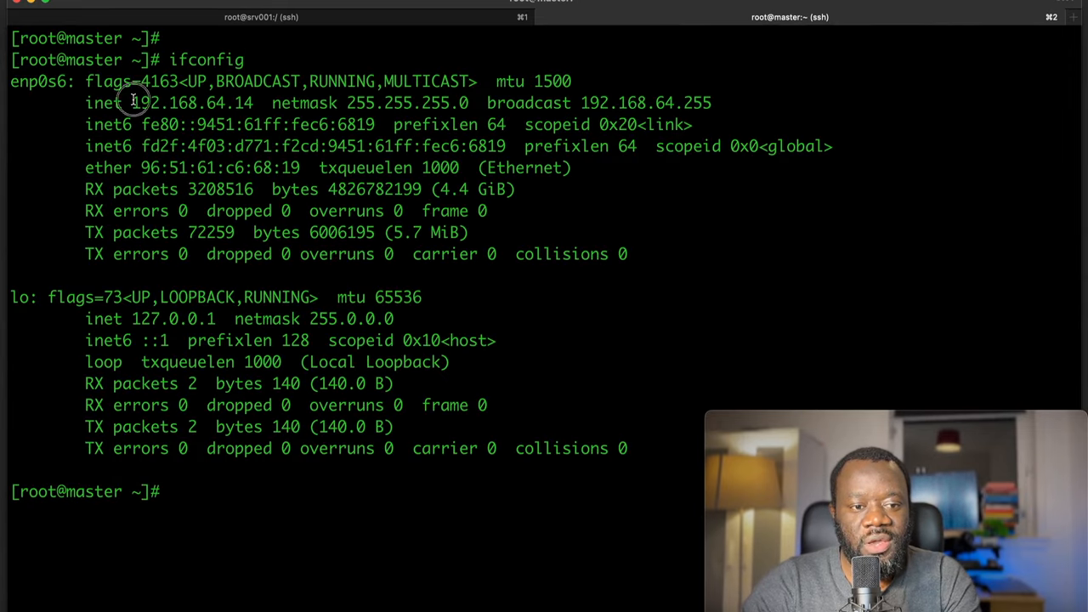
Ping 192.168.64.14 from srv001, receiving 8 replies with 0% loss.
{"action": "double_click", "coordinate": [190, 103]}
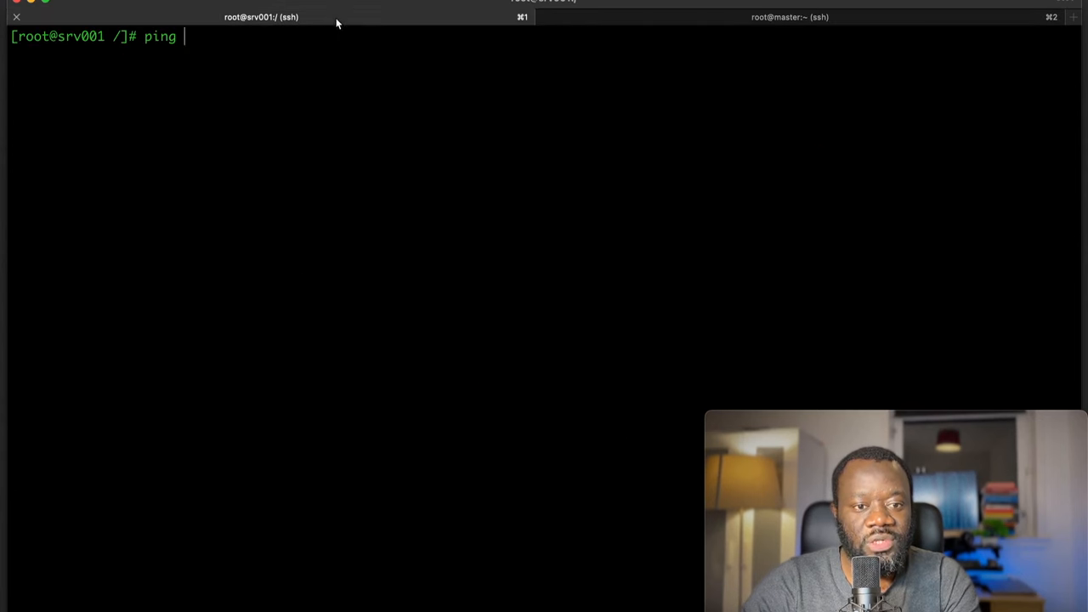
{"action": "type", "text": "192.168.64.14"}
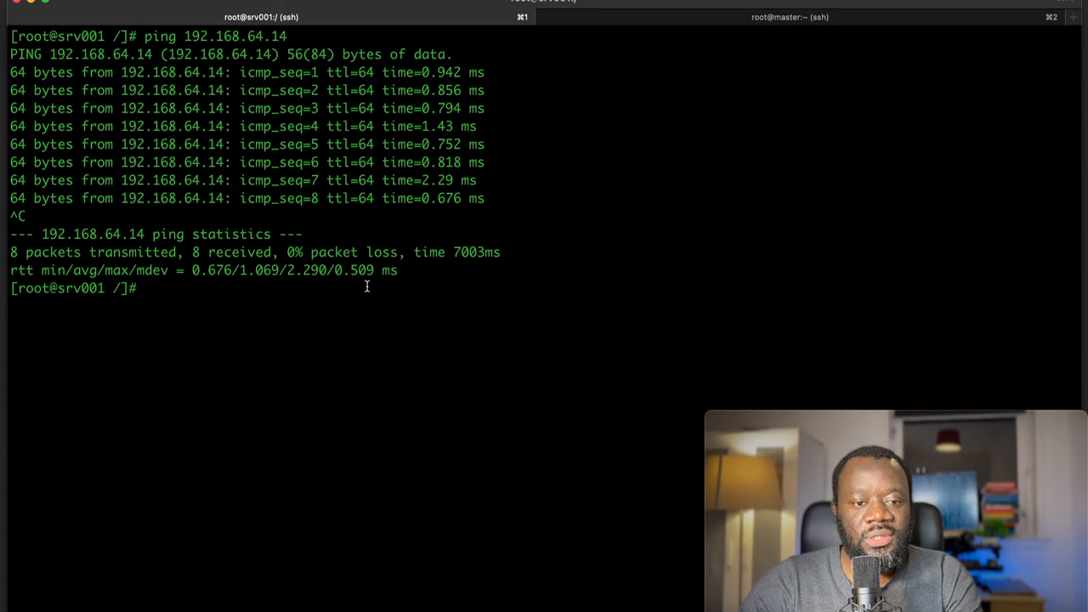
Run ifconfig on srv001, showing 192.168.64.12 on enp0s6, then clear the screen.
{"action": "type", "text": "if"}
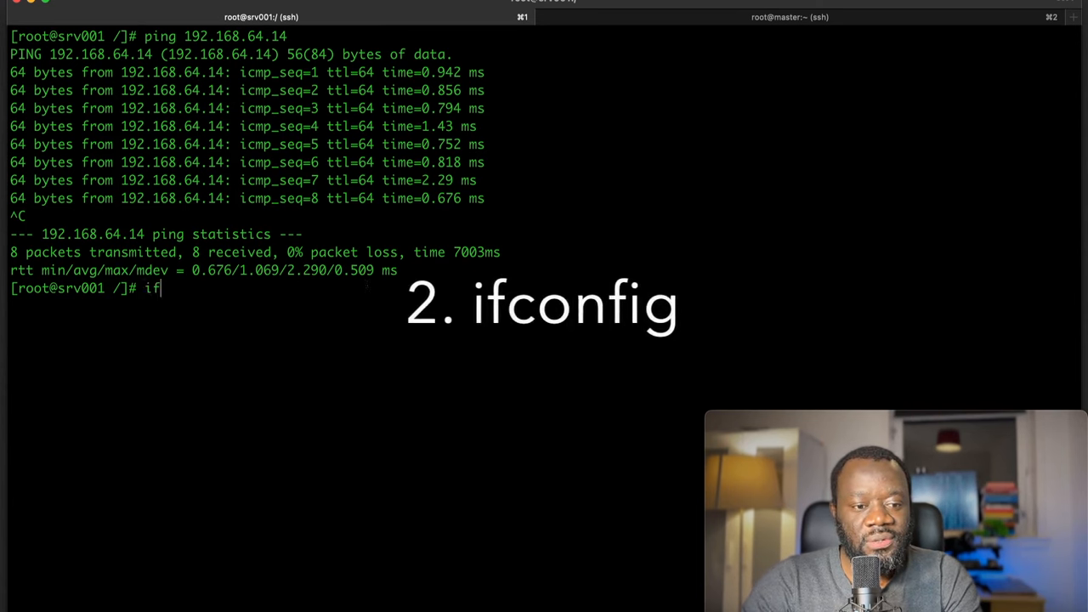
{"action": "type", "text": "config"}
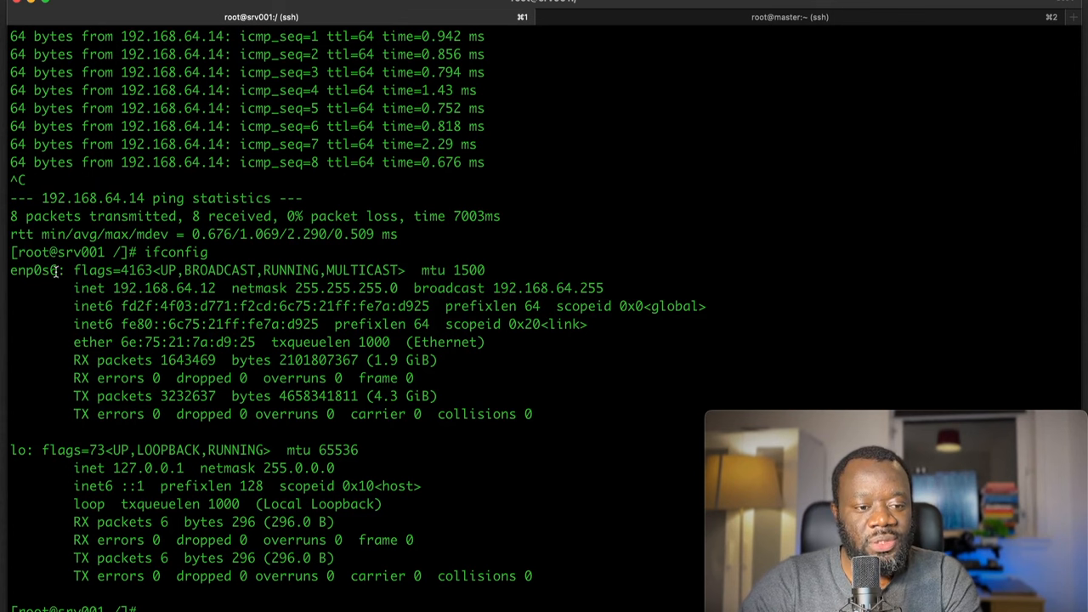
{"action": "double_click", "coordinate": [34, 271]}
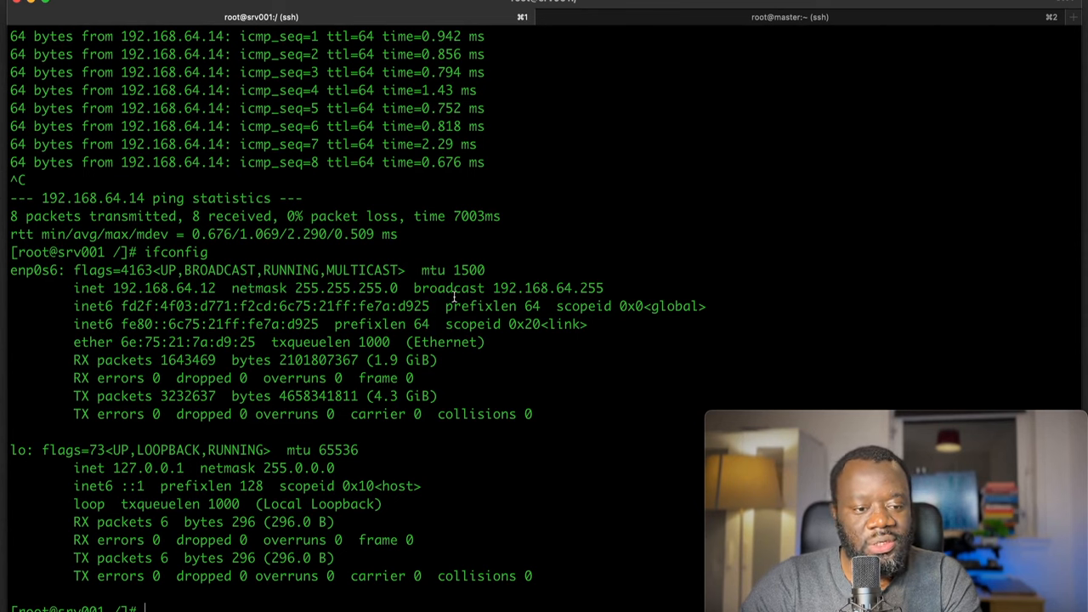
{"action": "mouse_move", "coordinate": [571, 287]}
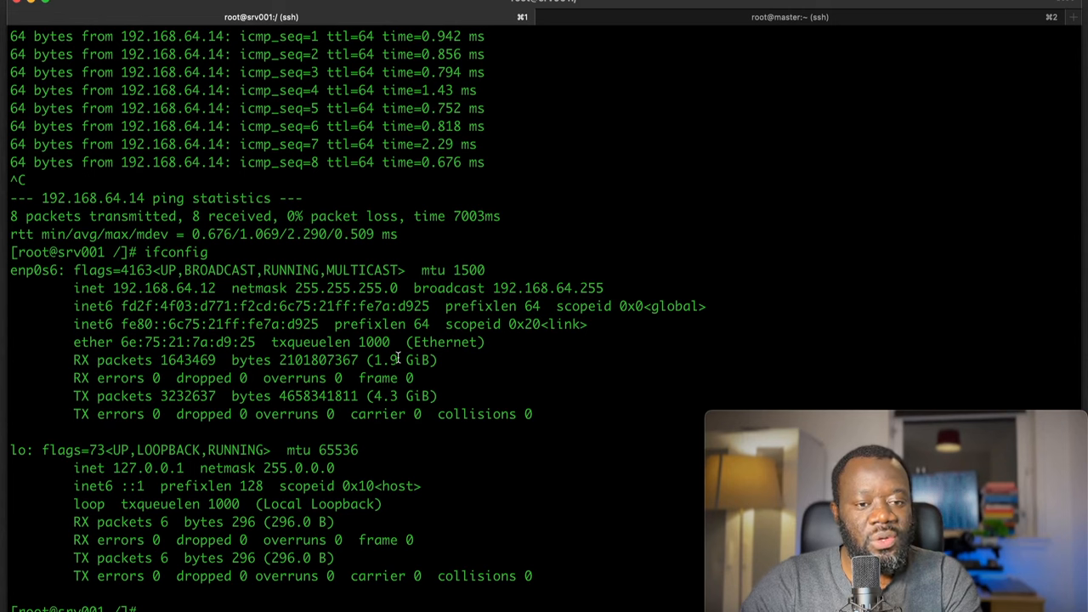
{"action": "mouse_move", "coordinate": [414, 469]}
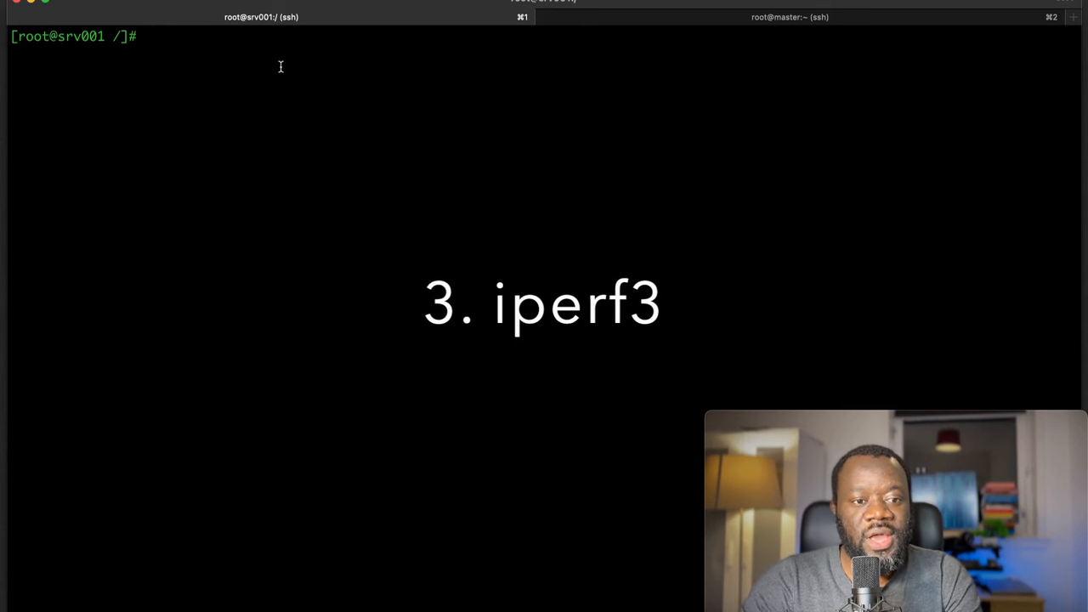
Begin an iperf3 command at the srv001 prompt.
{"action": "type", "text": "iperf3"}
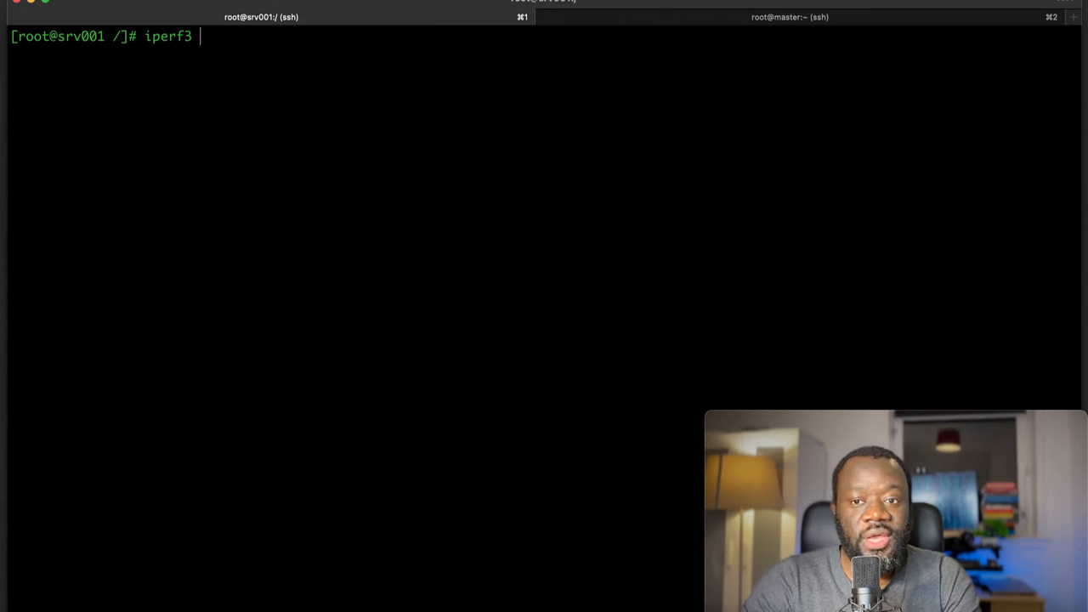
Recall earlier commands and compose "iperf3 -c" awaiting a server address.
{"action": "type", "text": "-"}
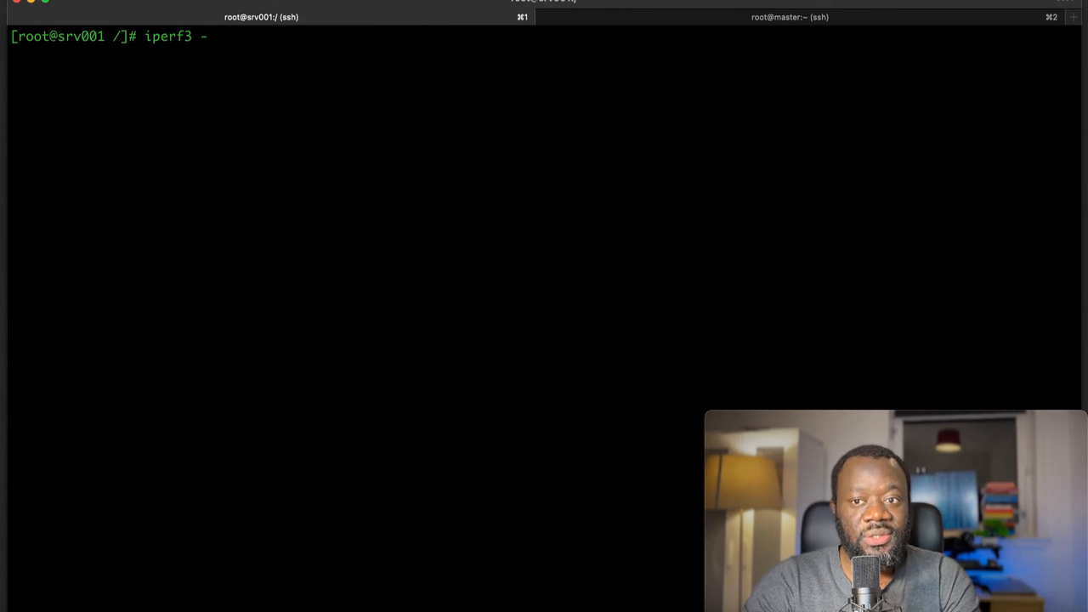
{"action": "type", "text": "c"}
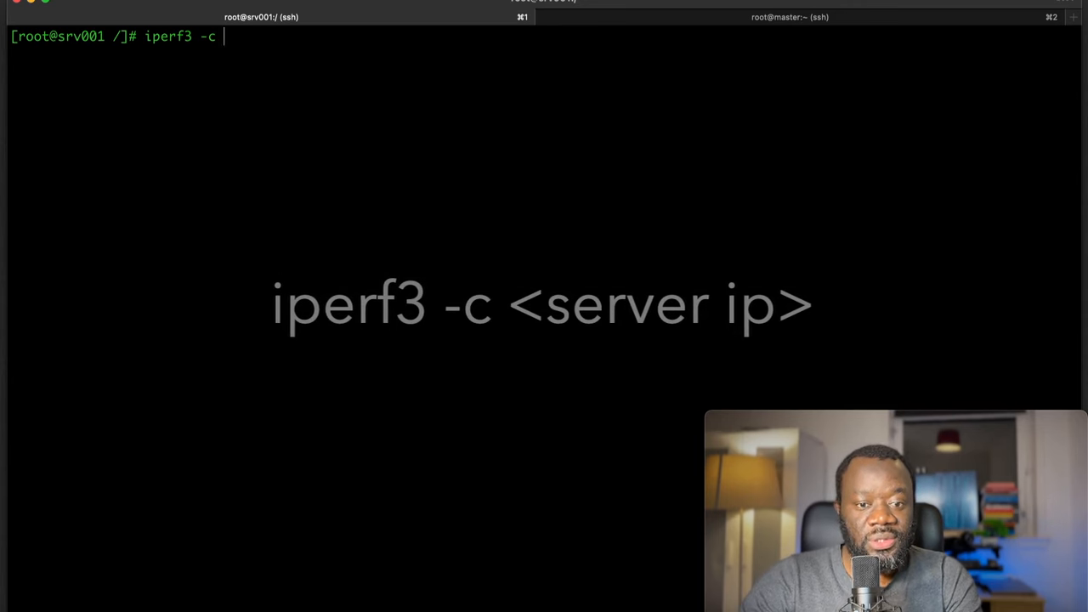
{"action": "key", "text": "BackSpace"}
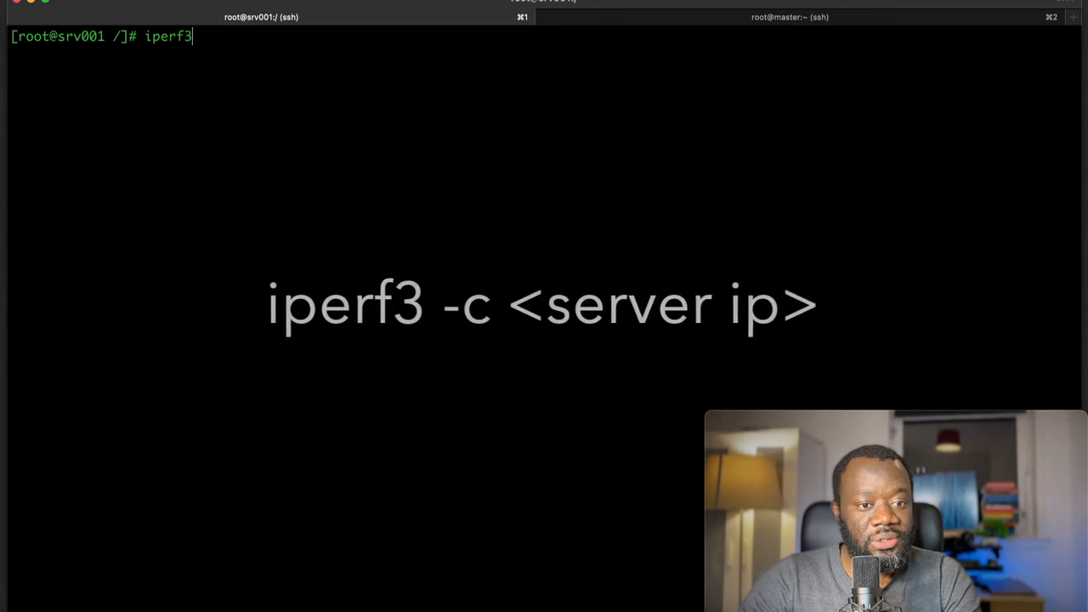
{"action": "type", "text": "ifconfig"}
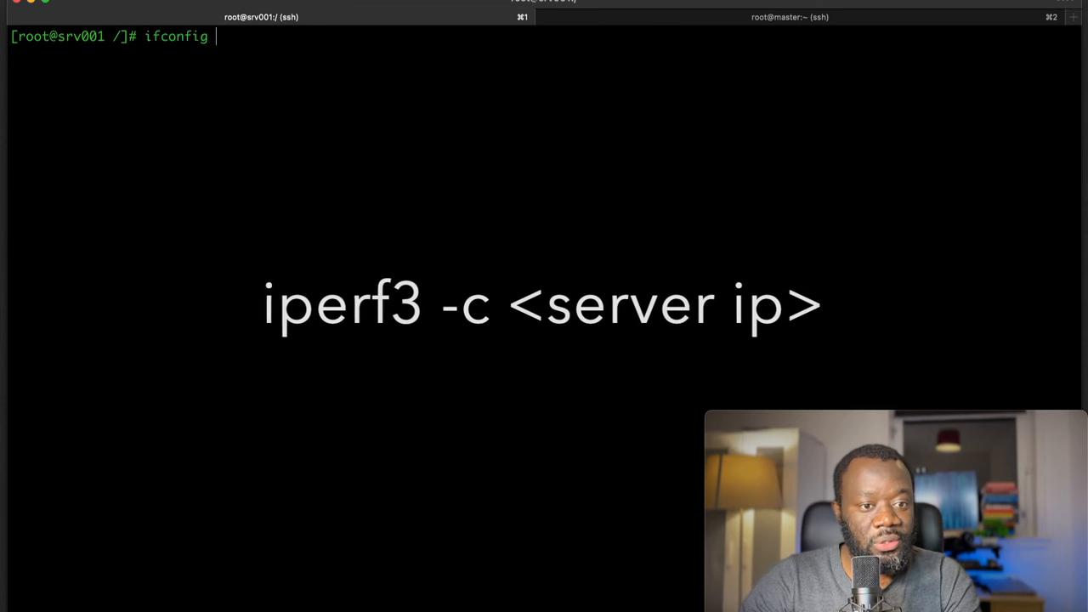
{"action": "type", "text": "ping 192.168.64.14"}
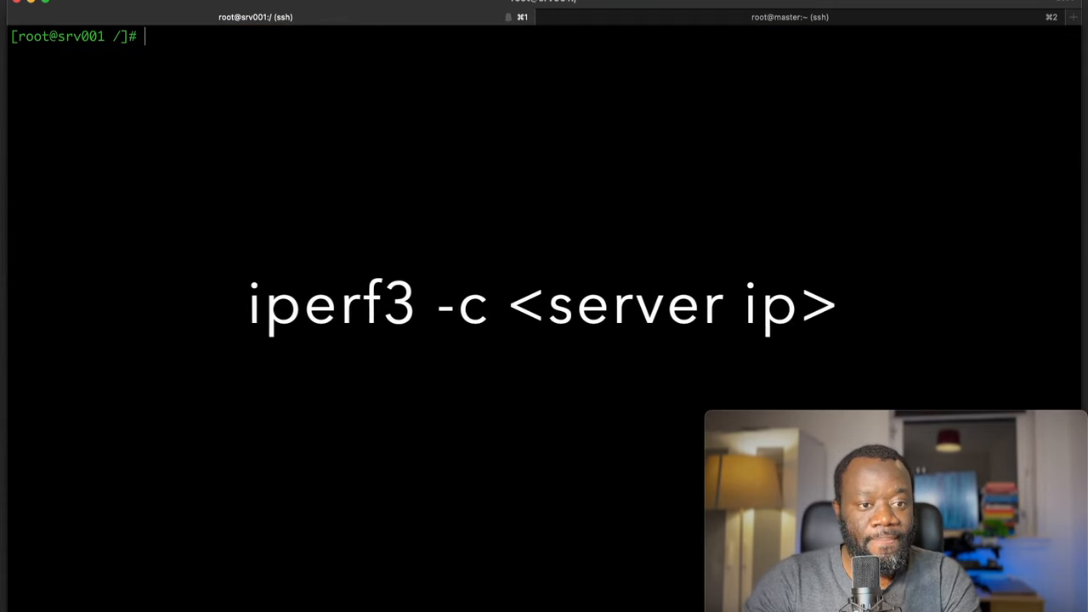
{"action": "type", "text": "iperf3"}
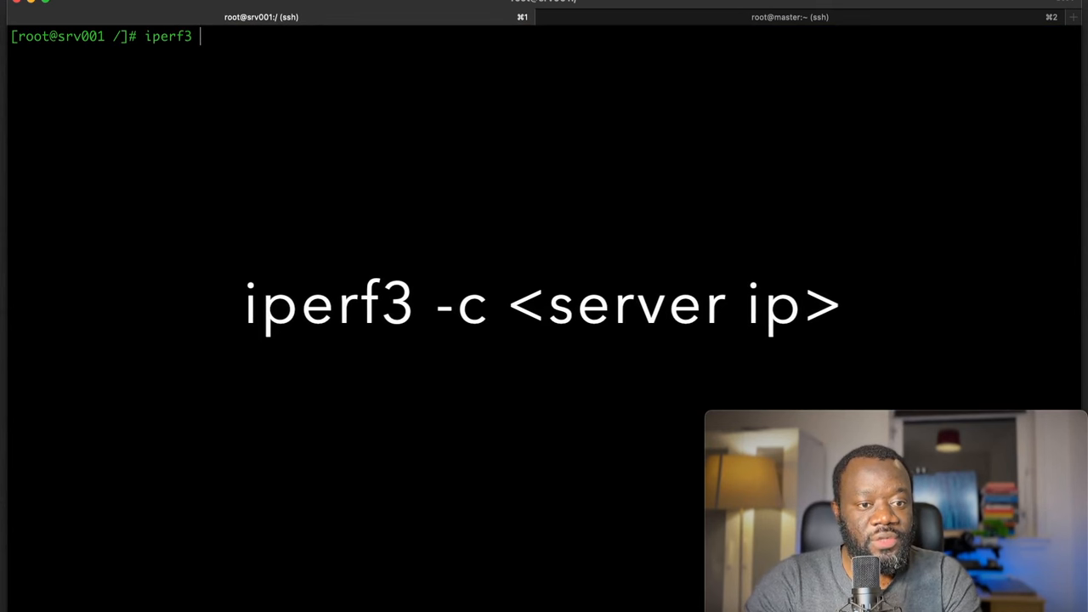
{"action": "type", "text": "-c"}
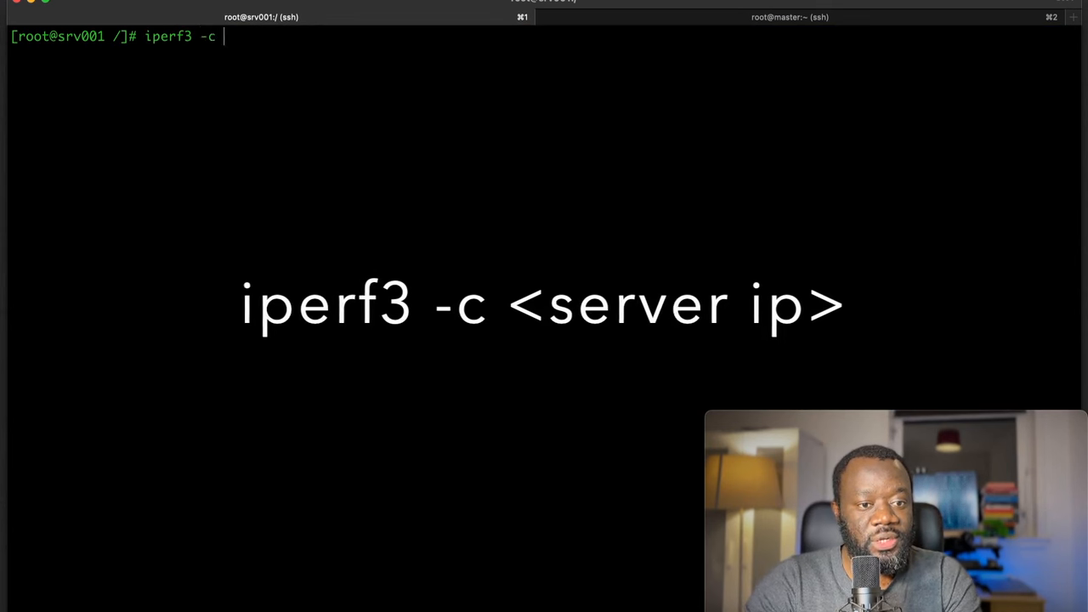
Run iperf3 -c 192.168.64.14, measuring about 2.97 Gbits/sec over ten seconds.
{"action": "type", "text": "192.168.64.14"}
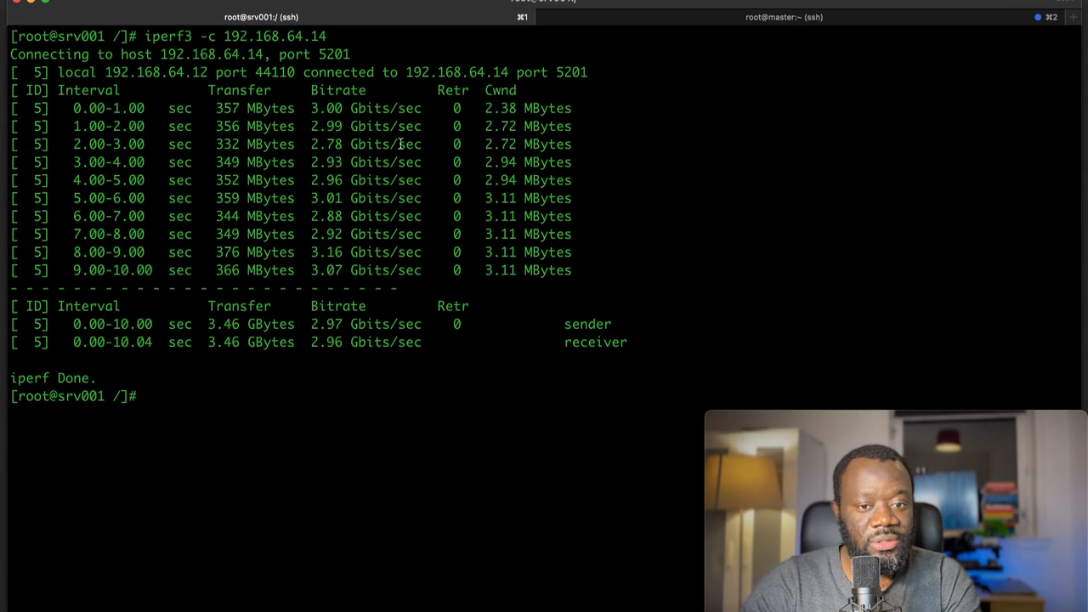
{"action": "mouse_move", "coordinate": [455, 276]}
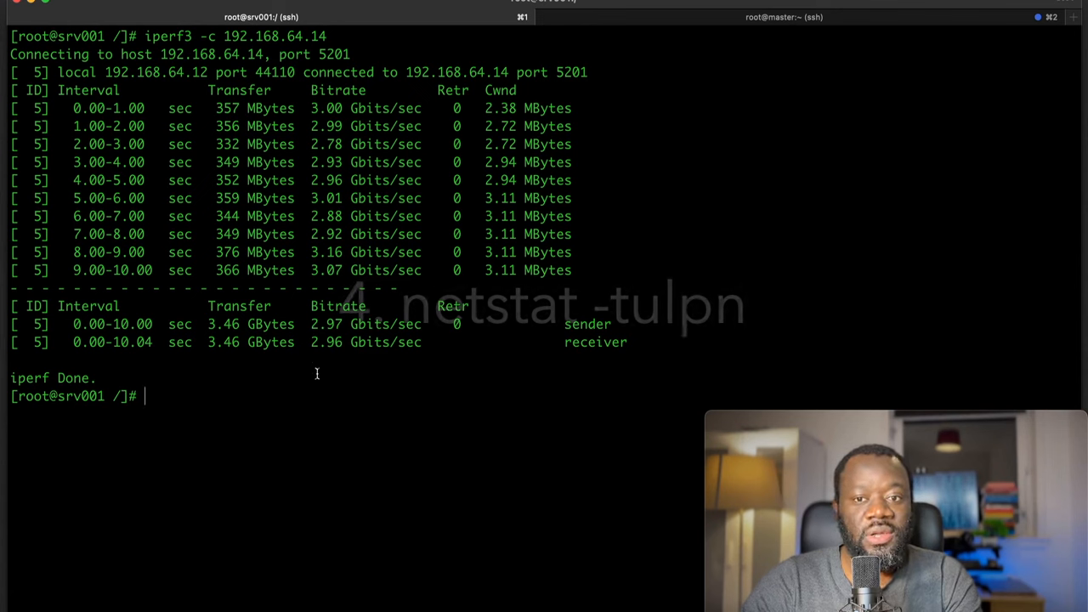
Clear the screen and run netstat -tulpn to list listening ports with owning programs.
{"action": "key", "text": "ctrl+l"}
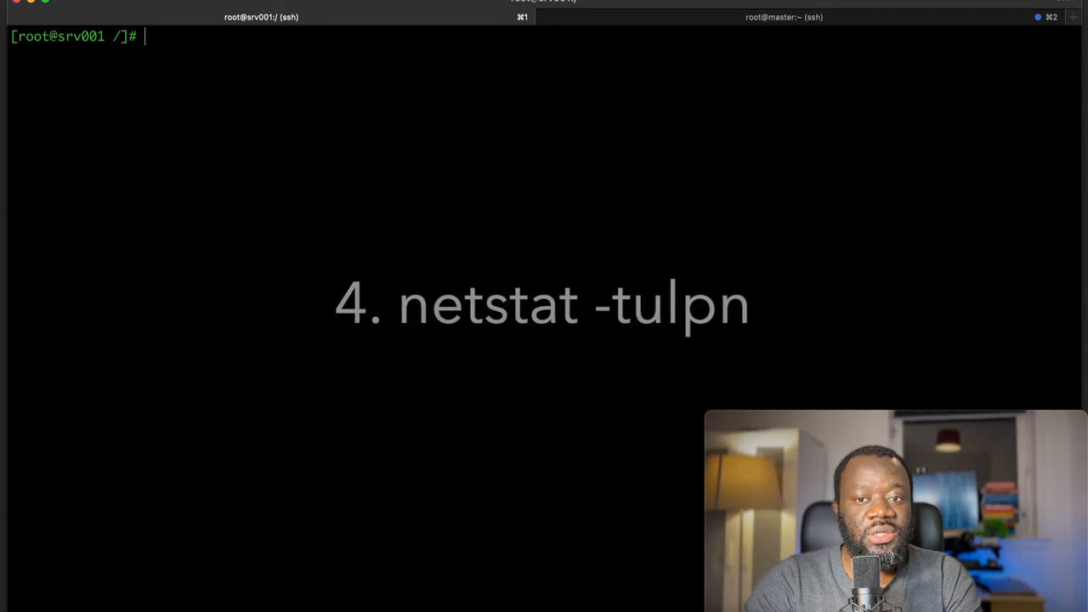
{"action": "type", "text": "netstat -tulpn"}
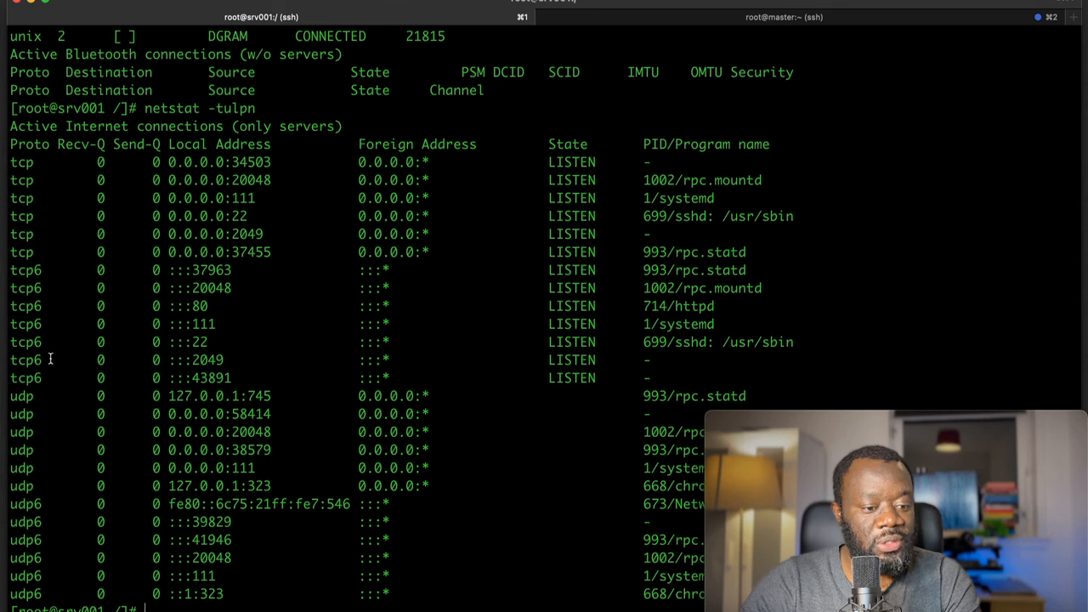
{"action": "mouse_move", "coordinate": [31, 241]}
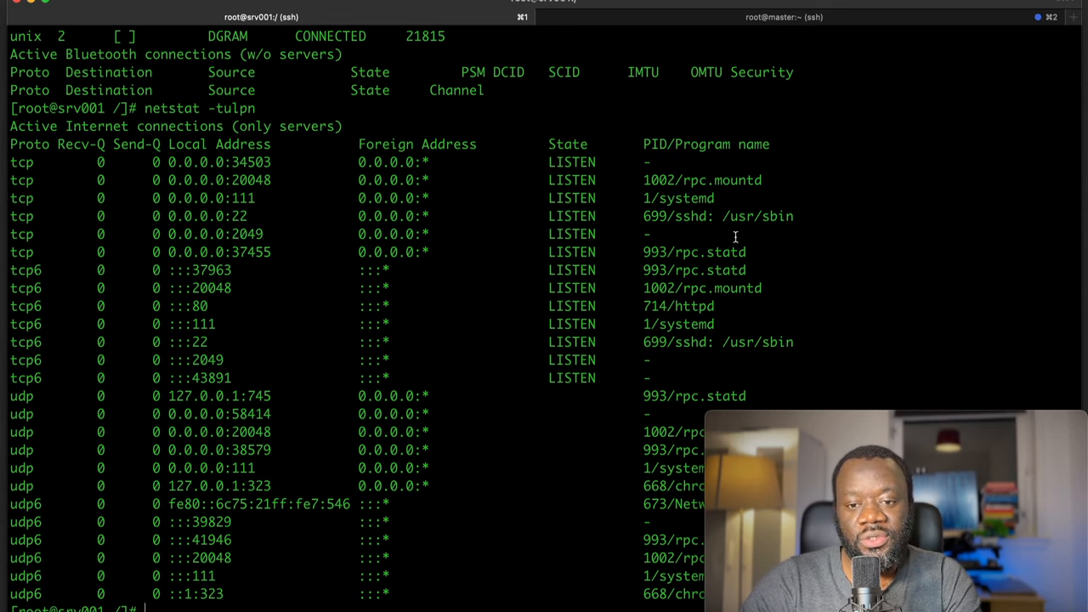
{"action": "scroll", "scroll_direction": "down", "scroll_amount": 3}
{"action": "type", "text": "cl"}
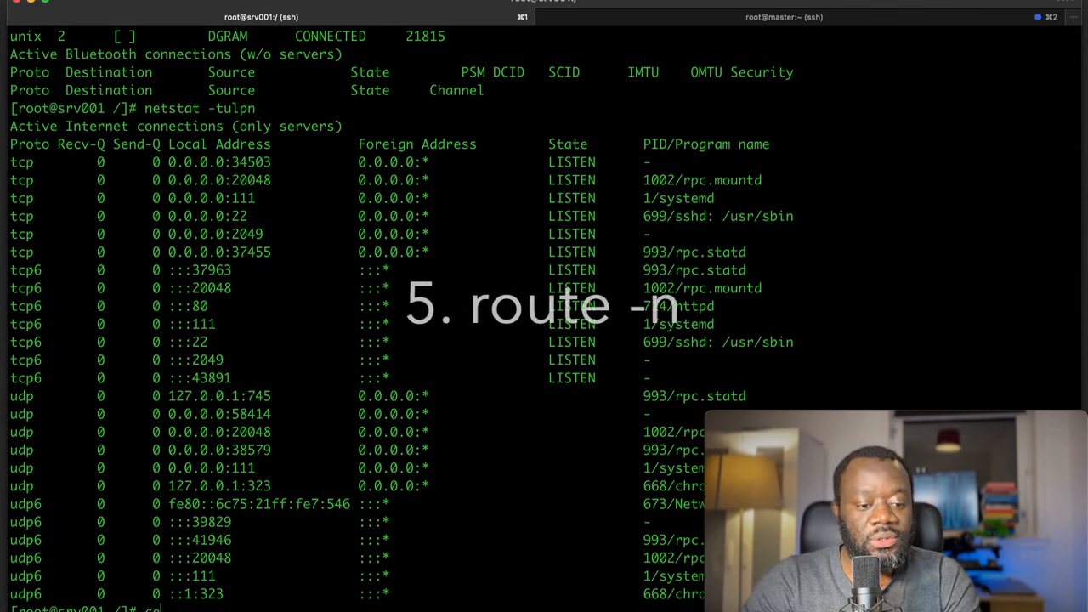
Run route then route -n, showing default gateway 192.168.64.1, and clear the terminal.
{"action": "type", "text": "route"}
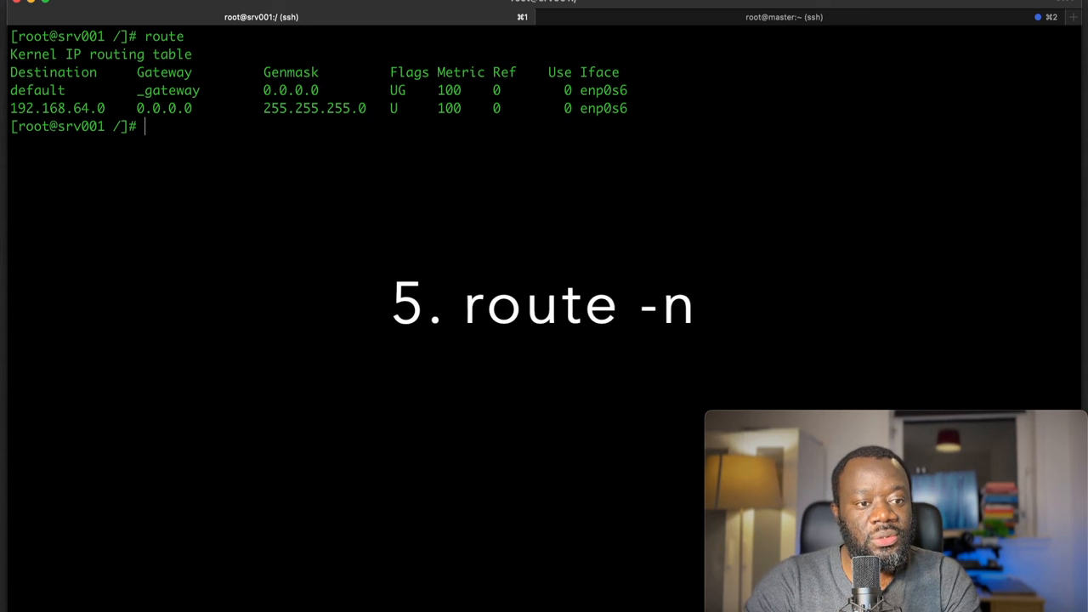
{"action": "type", "text": "route -n"}
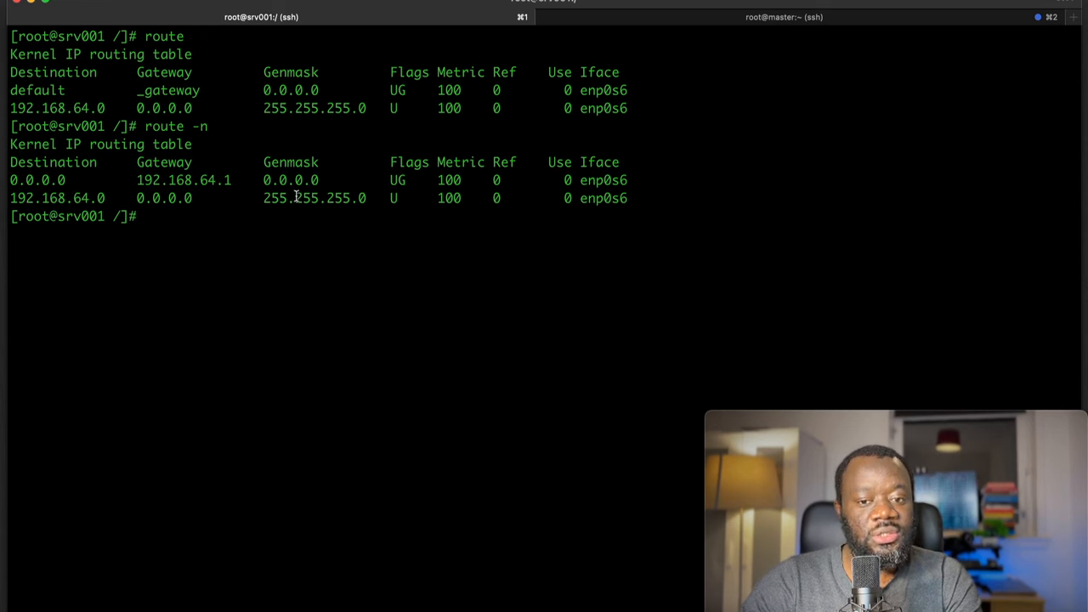
{"action": "mouse_move", "coordinate": [315, 262]}
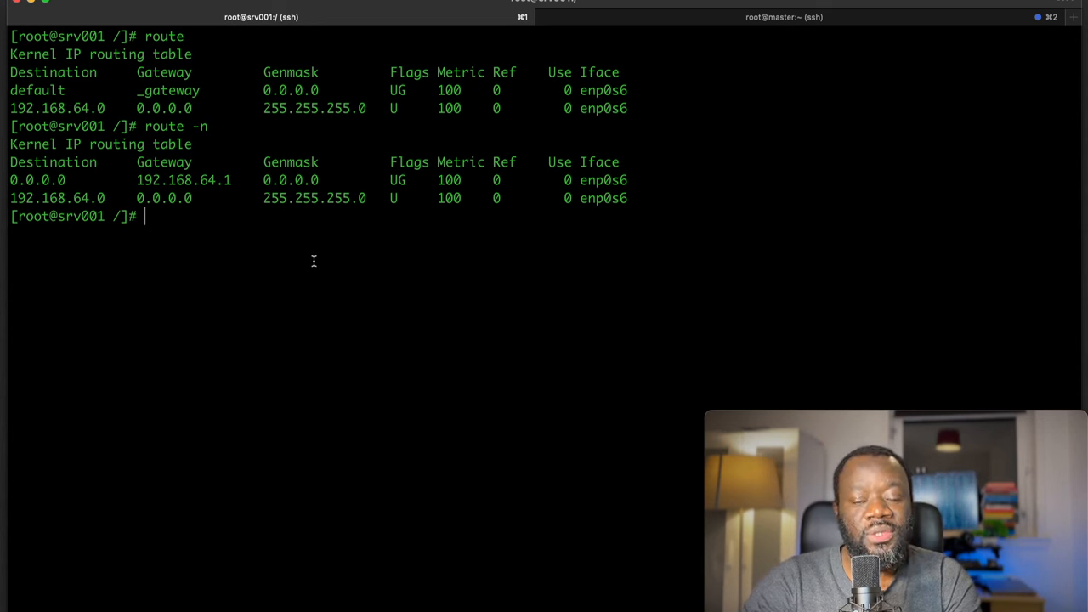
{"action": "type", "text": "clear"}
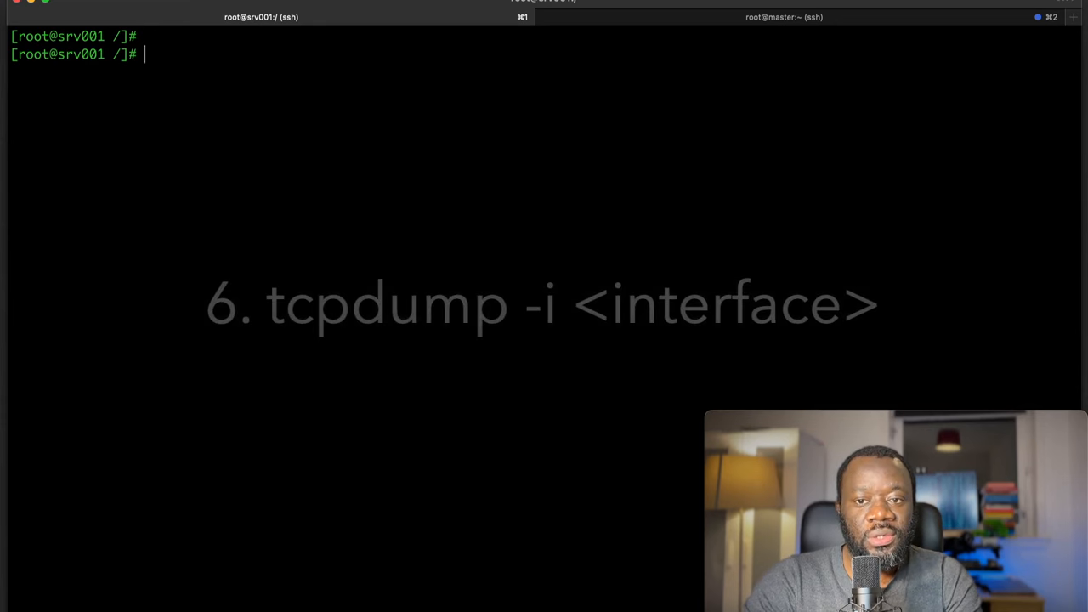
Run ifconfig to find the interface name enp0s6 and clear the screen.
{"action": "type", "text": "if"}
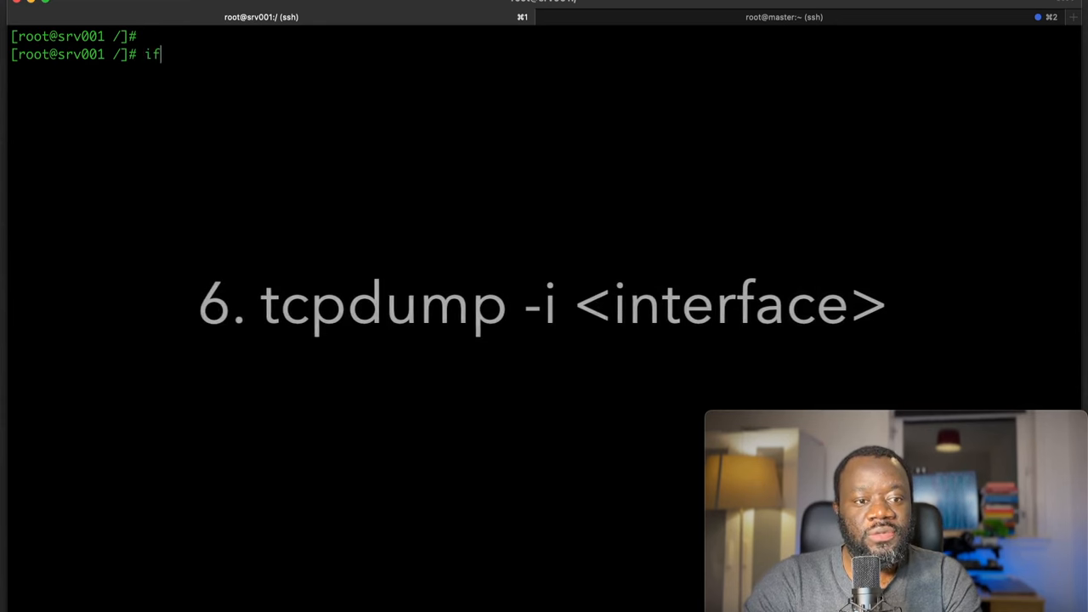
{"action": "type", "text": "cof"}
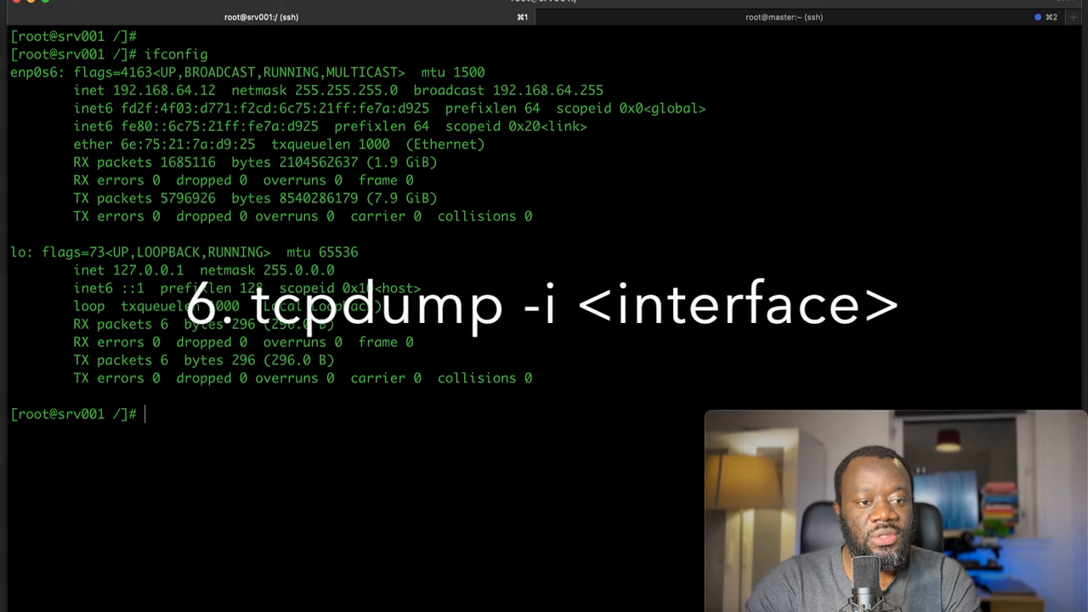
{"action": "type", "text": "tcp"}
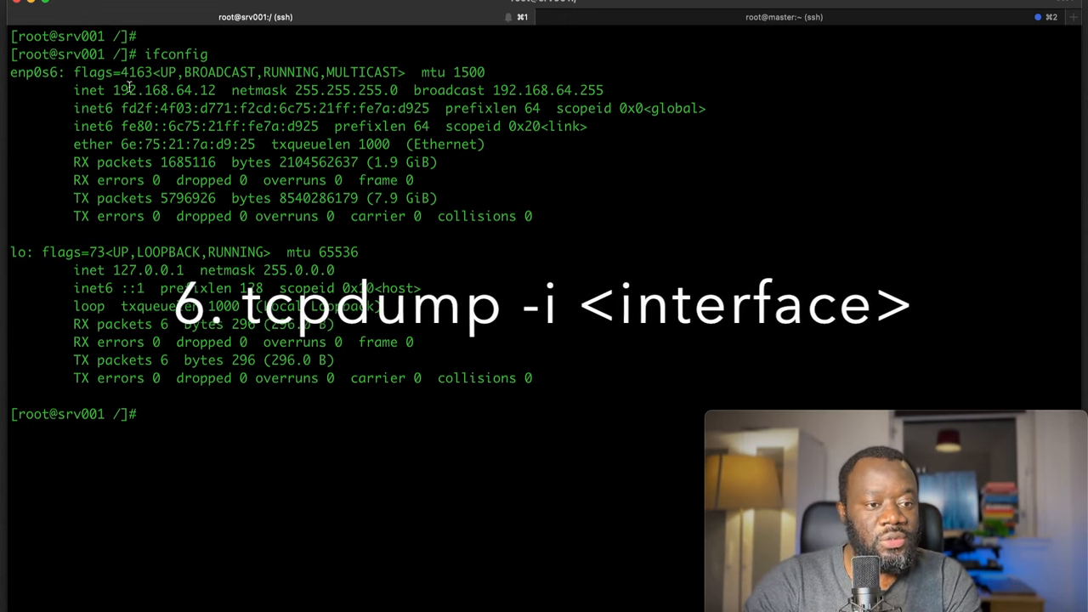
{"action": "double_click", "coordinate": [34, 71]}
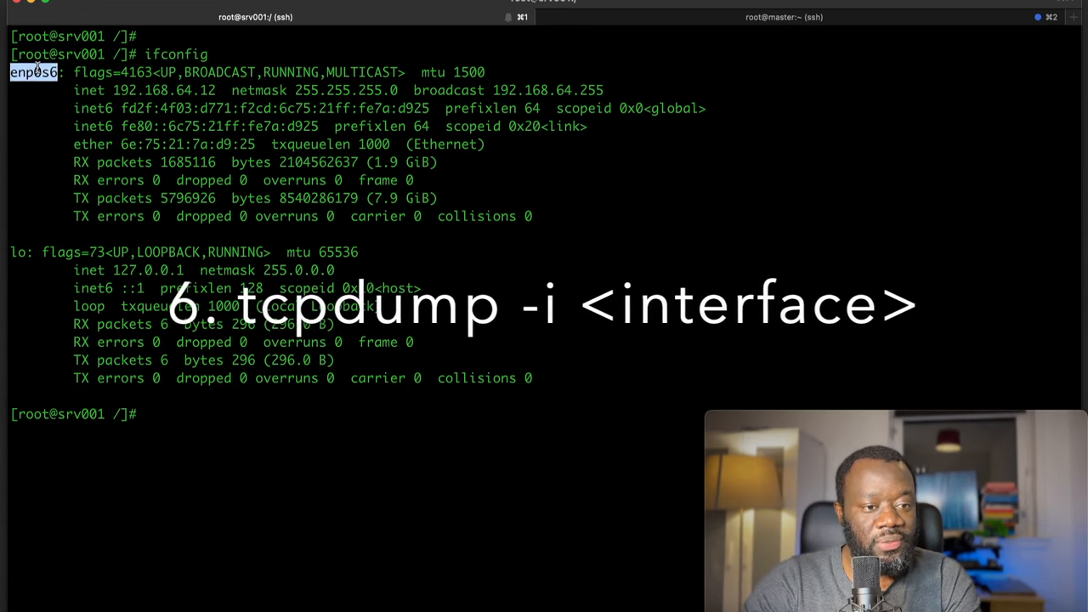
{"action": "type", "text": "cle"}
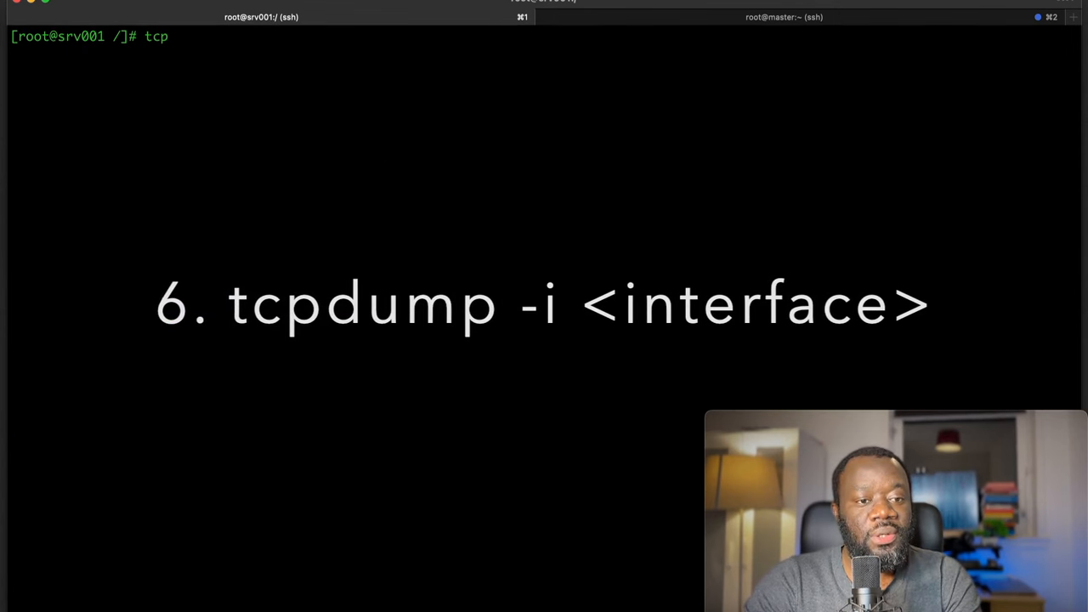
Capture live packets with tcpdump -i enp0s6, stopping at 271 packets.
{"action": "type", "text": "dump -i enp0s6"}
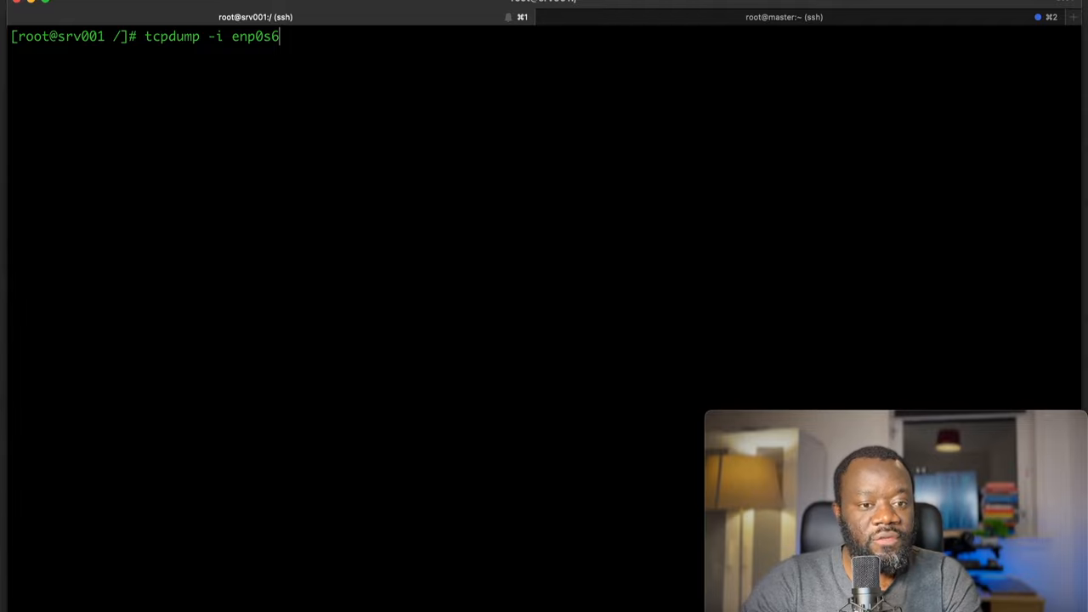
{"action": "key", "text": "Return"}
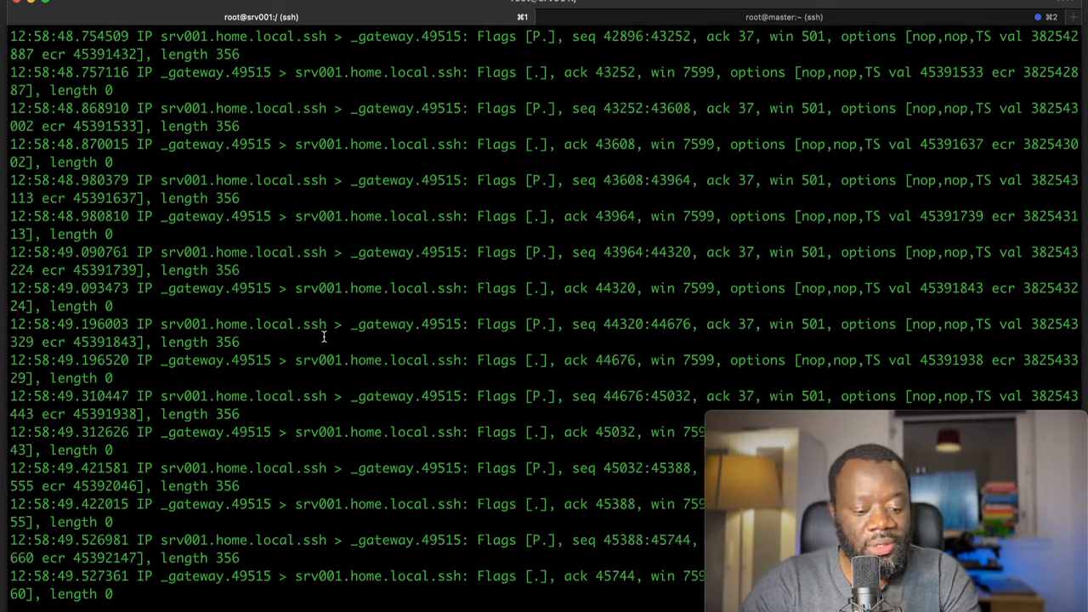
{"action": "key", "text": "ctrl+c"}
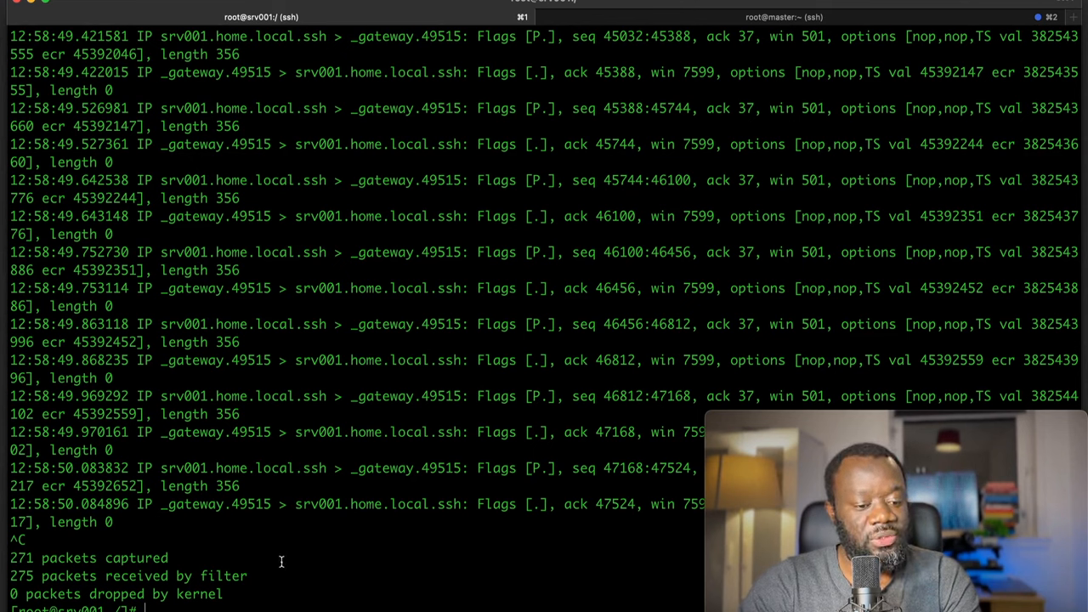
{"action": "mouse_move", "coordinate": [96, 584]}
{"action": "type", "text": "tcpdump -i enp0s6 -w "}
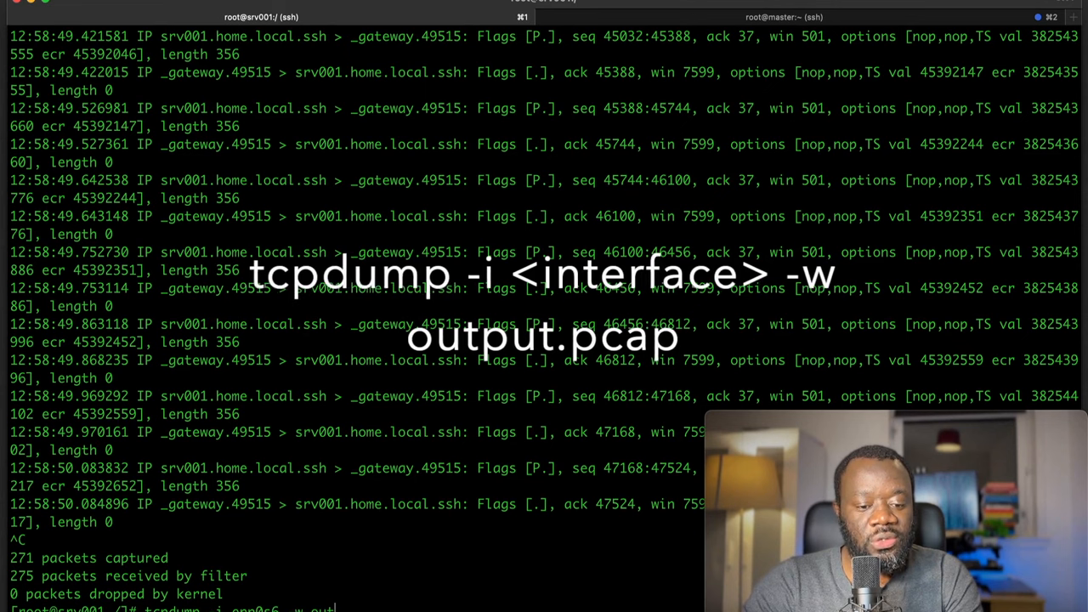
Capture 11 packets into output.pcap with tcpdump, then confirm the file with ls.
{"action": "type", "text": "output.pcap"}
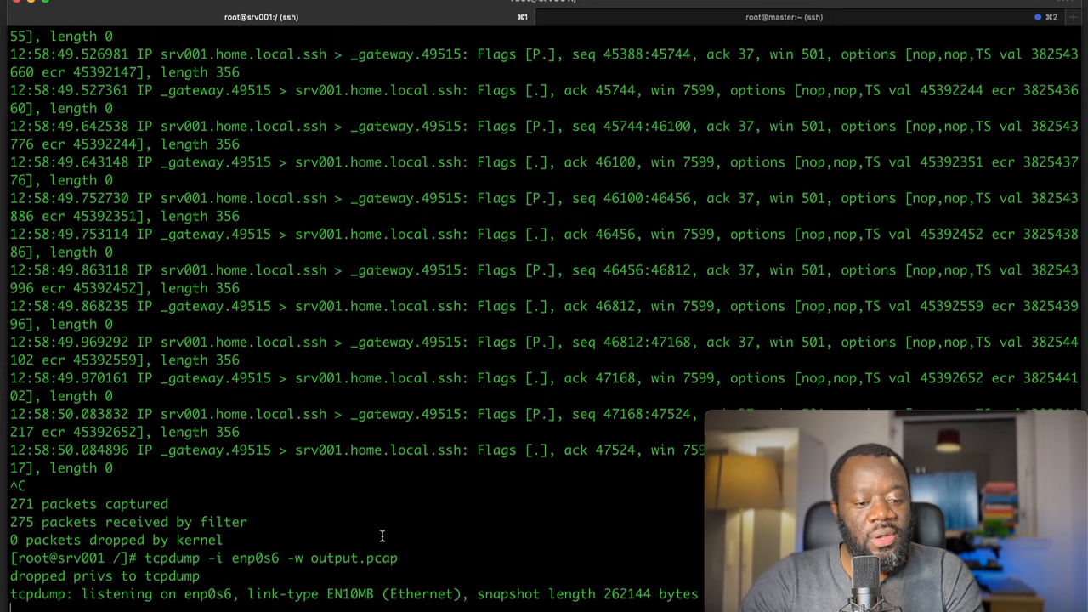
{"action": "mouse_move", "coordinate": [513, 603]}
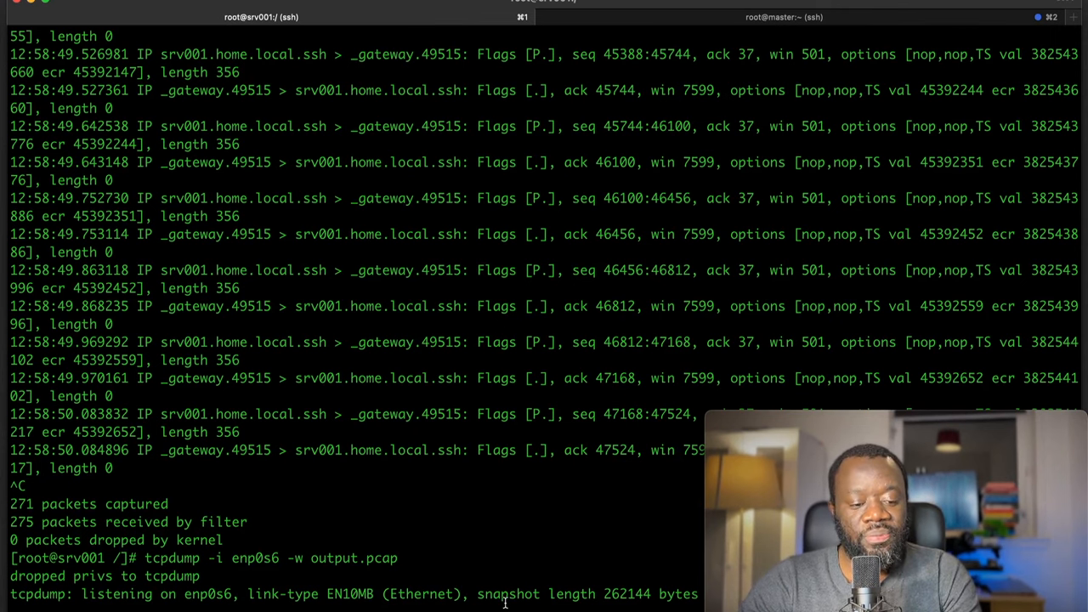
{"action": "key", "text": "ctrl+c"}
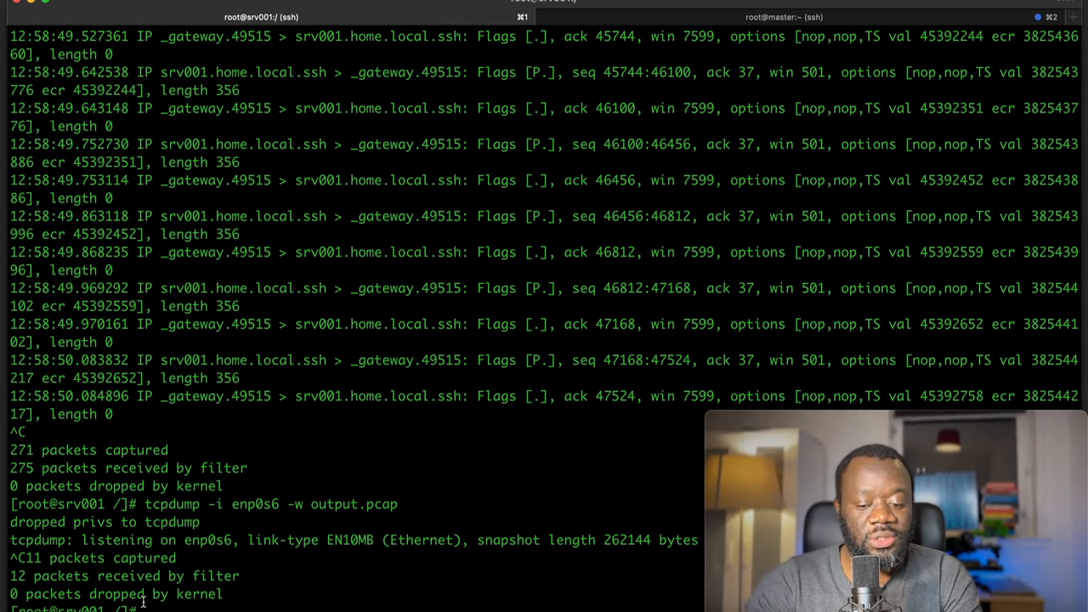
{"action": "type", "text": "ls"}
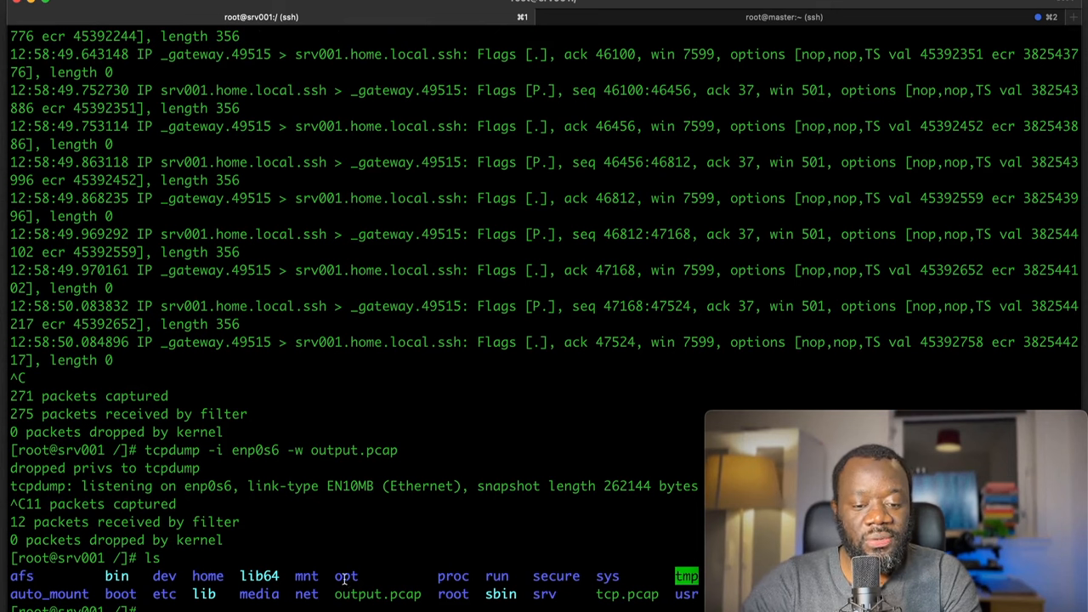
{"action": "double_click", "coordinate": [377, 593]}
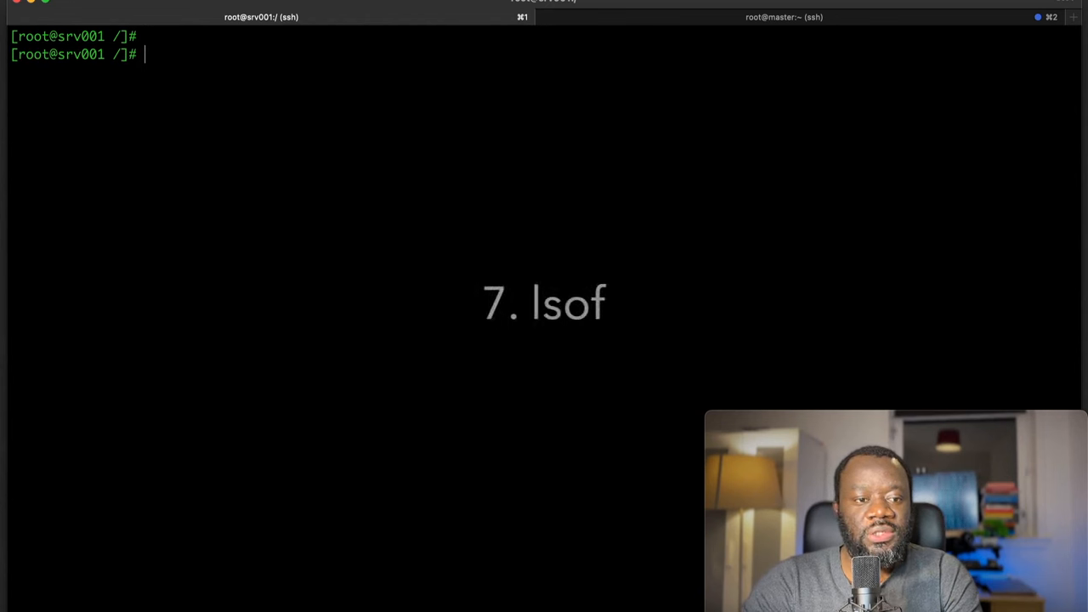
Run lsof -u srv001user and scroll through the listed open files.
{"action": "type", "text": "lso"}
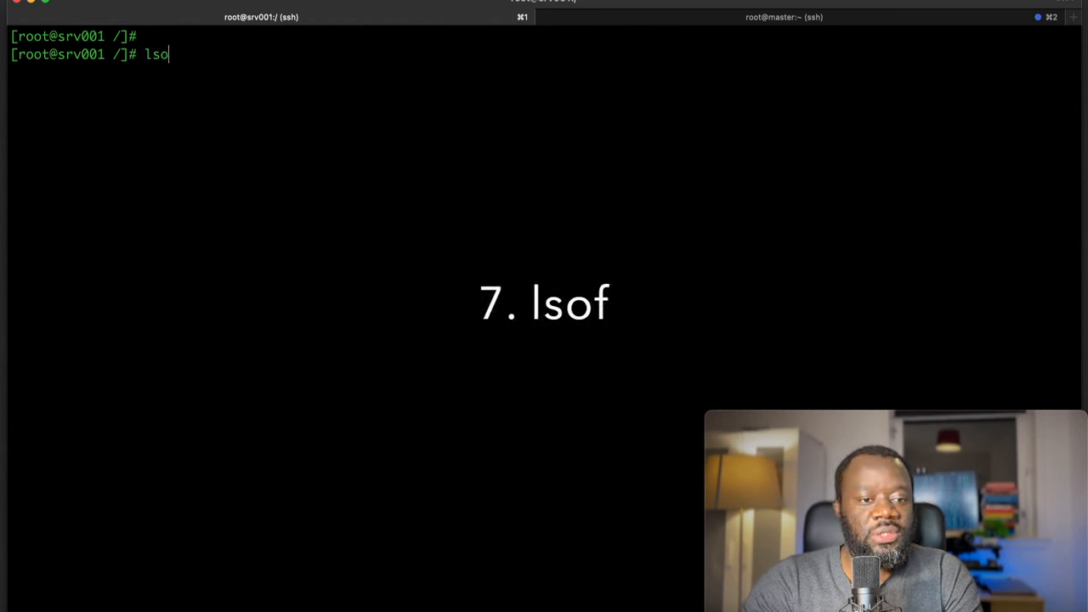
{"action": "type", "text": "f"}
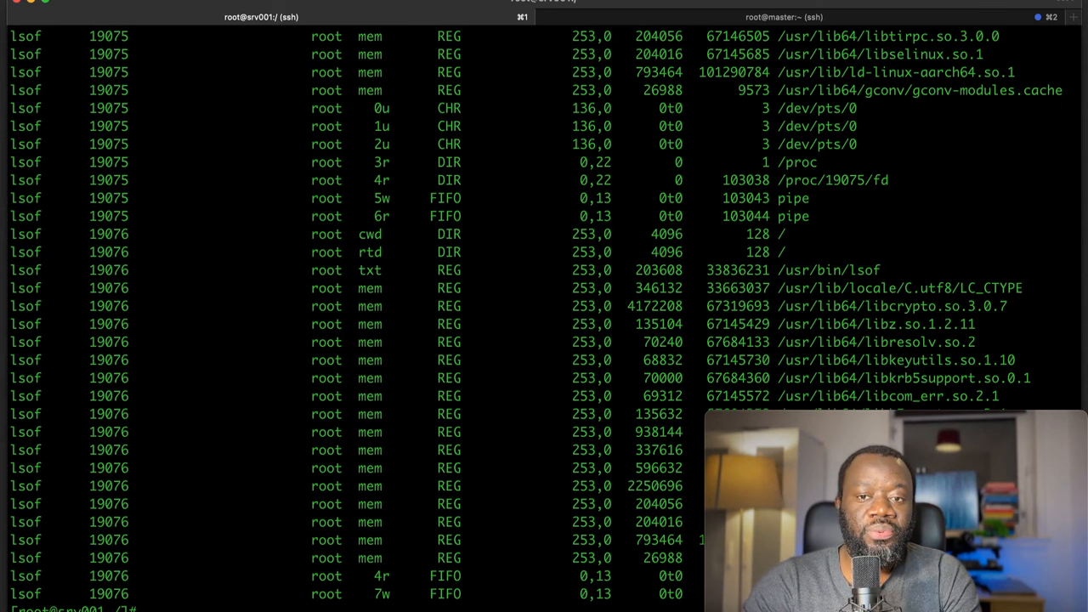
{"action": "type", "text": "lsof -u srv001user"}
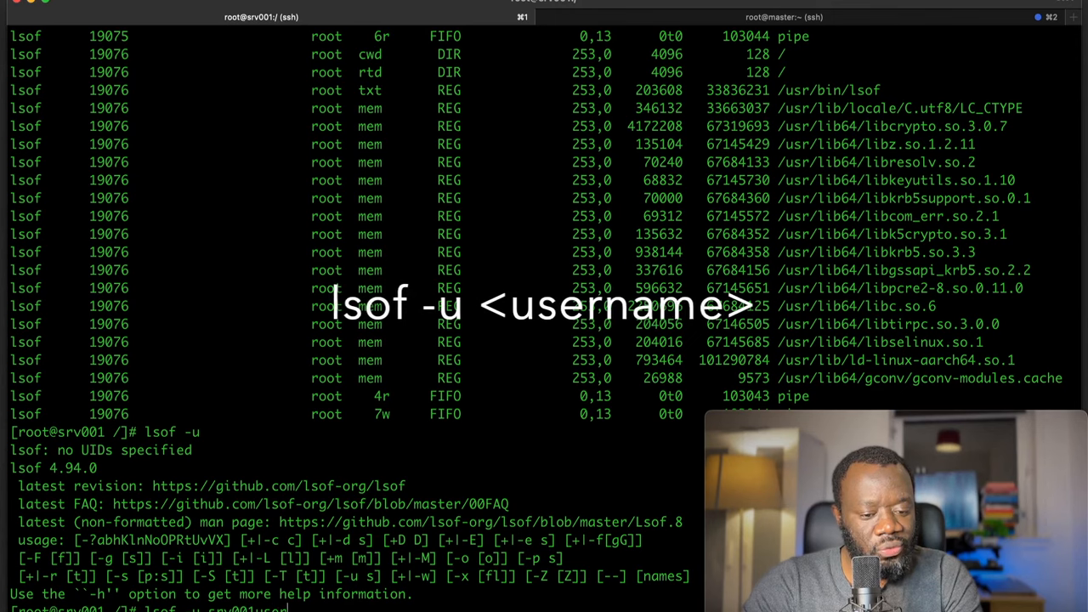
{"action": "key", "text": "Return"}
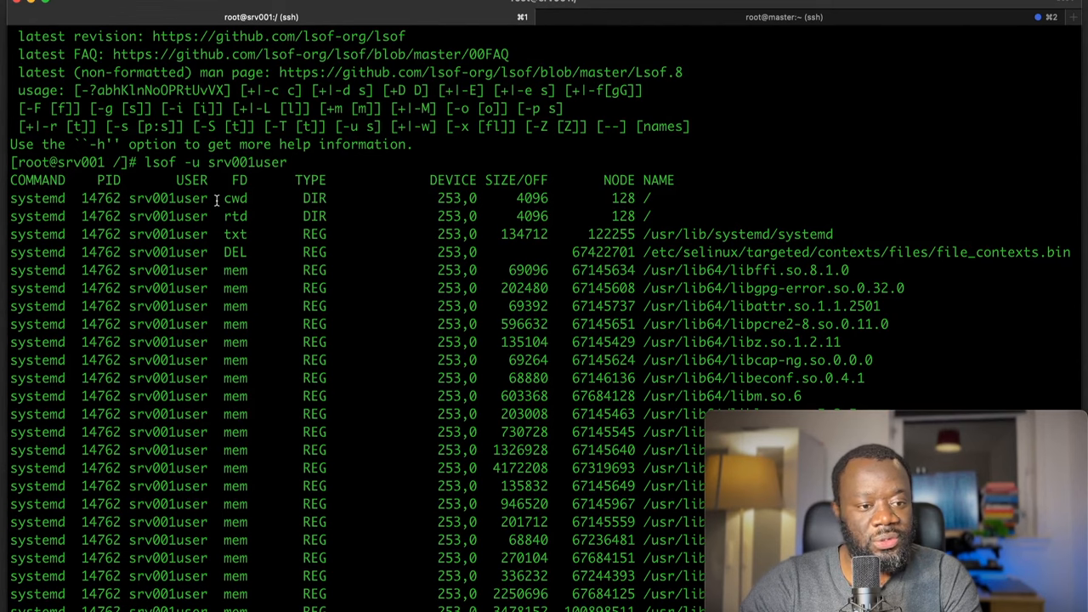
{"action": "scroll", "scroll_direction": "down", "scroll_amount": 3}
{"action": "type", "text": "nsl"}
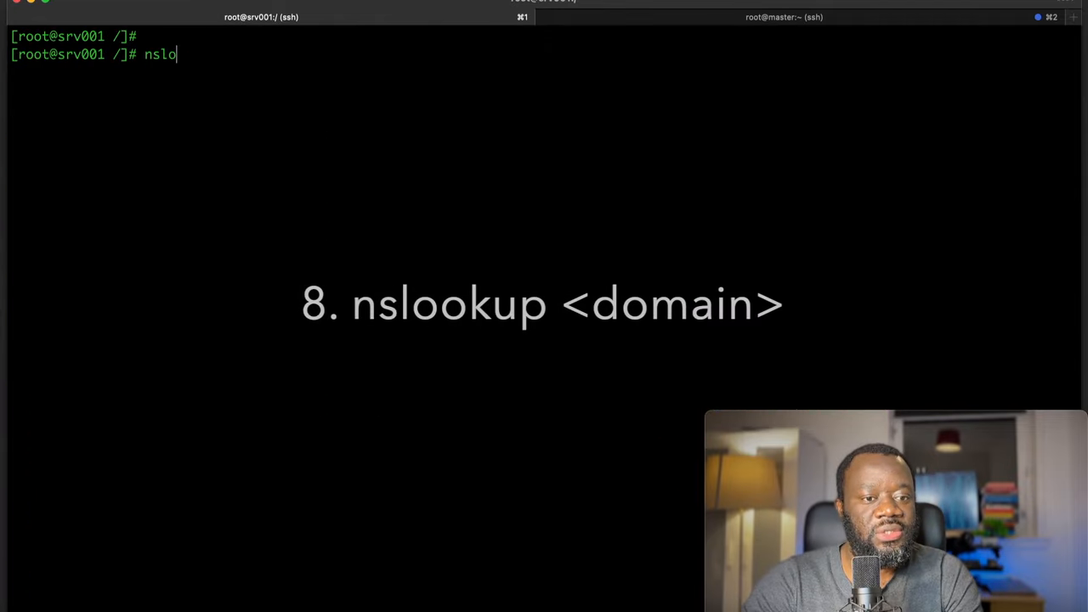
Query google.com with nslookup, returning 216.58.201.110 and an IPv6 address via 192.168.64.1.
{"action": "type", "text": "okup"}
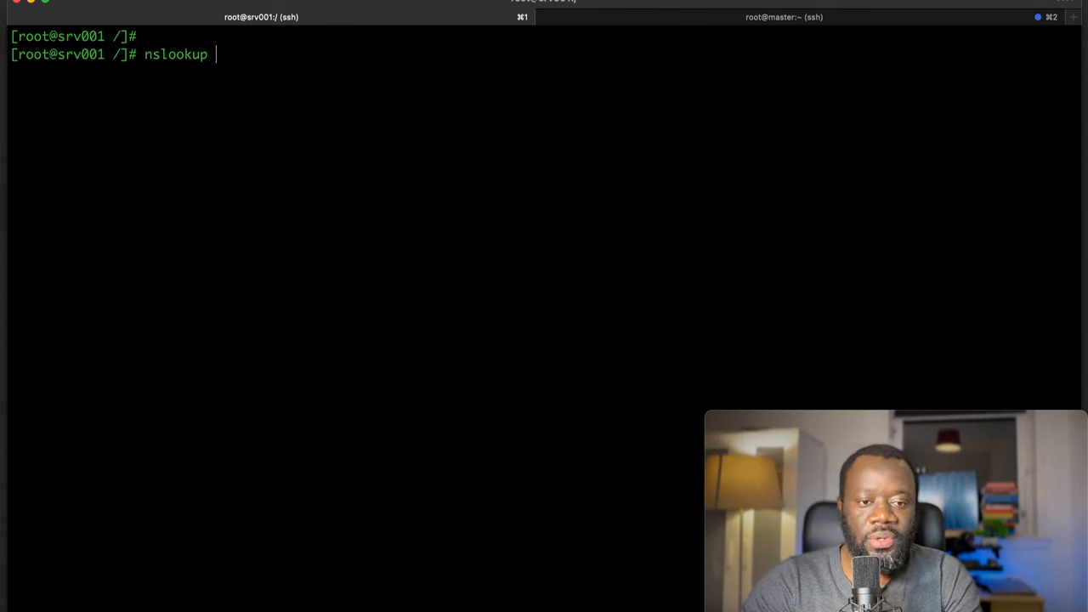
{"action": "type", "text": "google.com"}
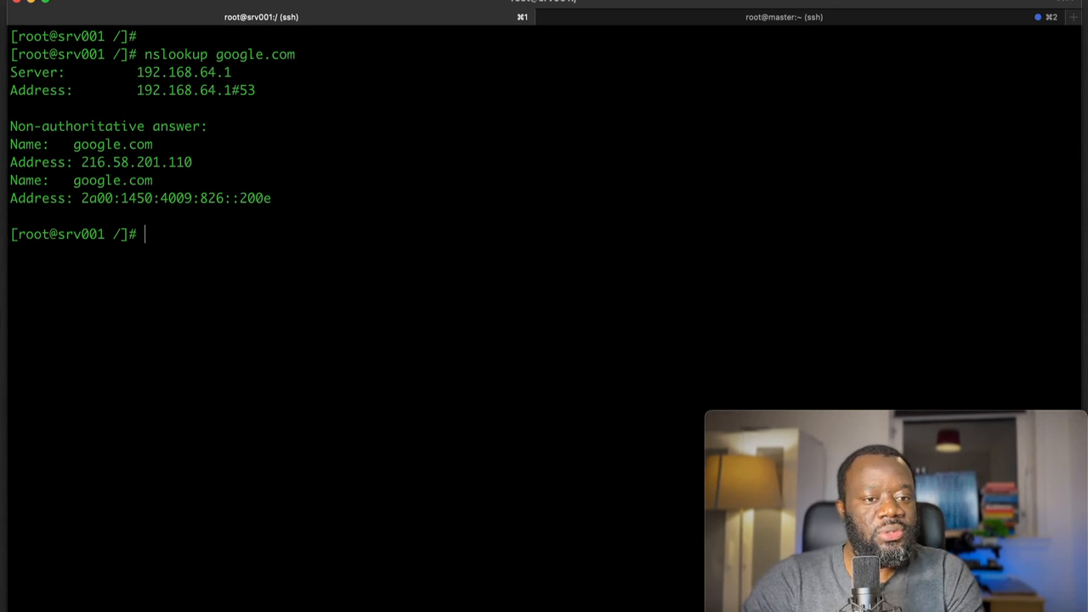
{"action": "mouse_move", "coordinate": [136, 71]}
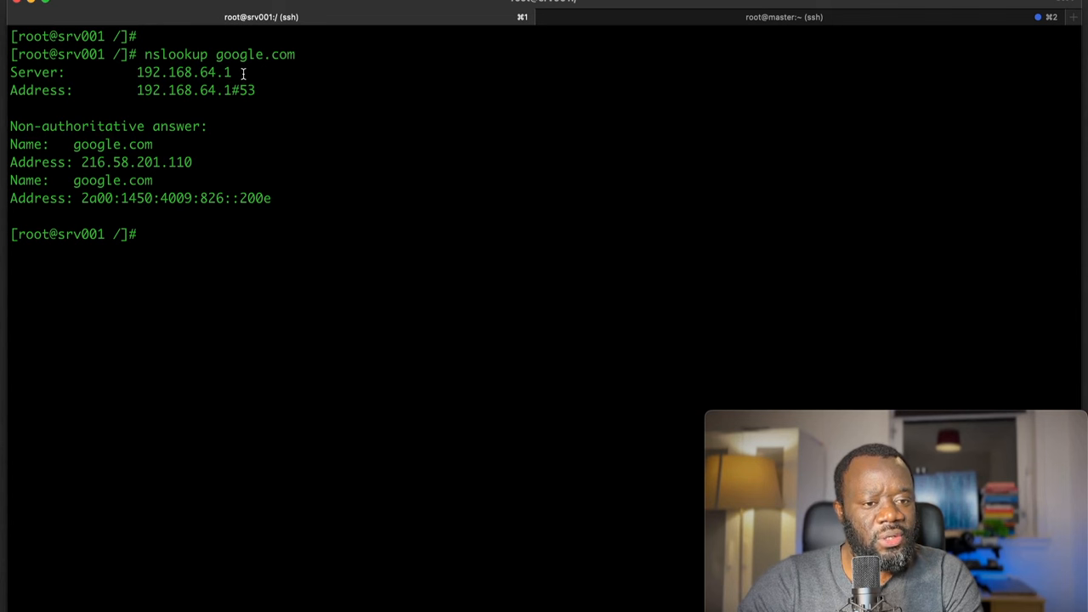
{"action": "mouse_move", "coordinate": [432, 146]}
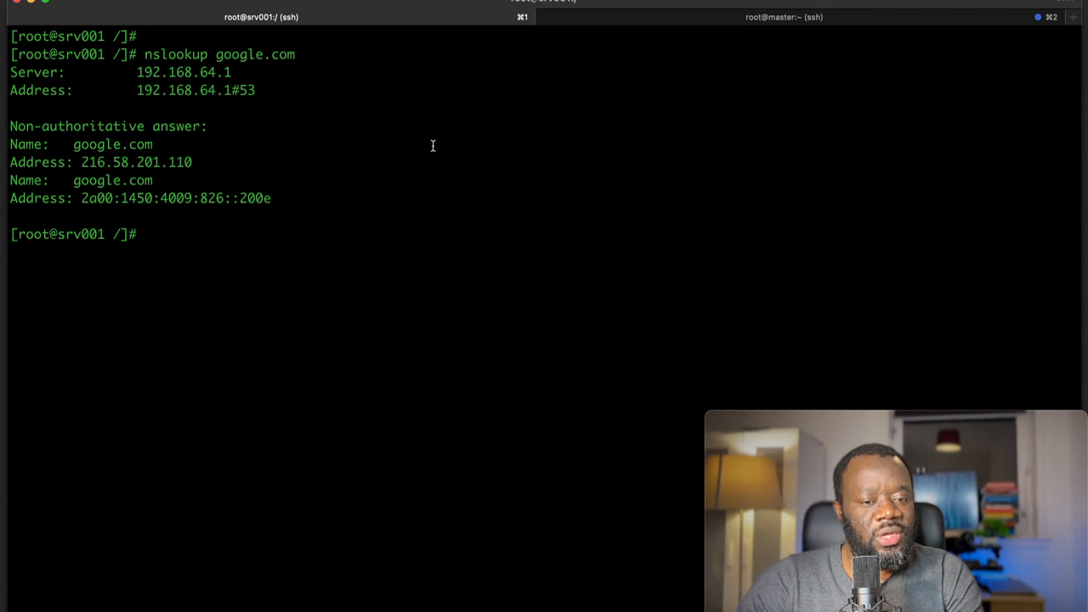
{"action": "mouse_move", "coordinate": [513, 245]}
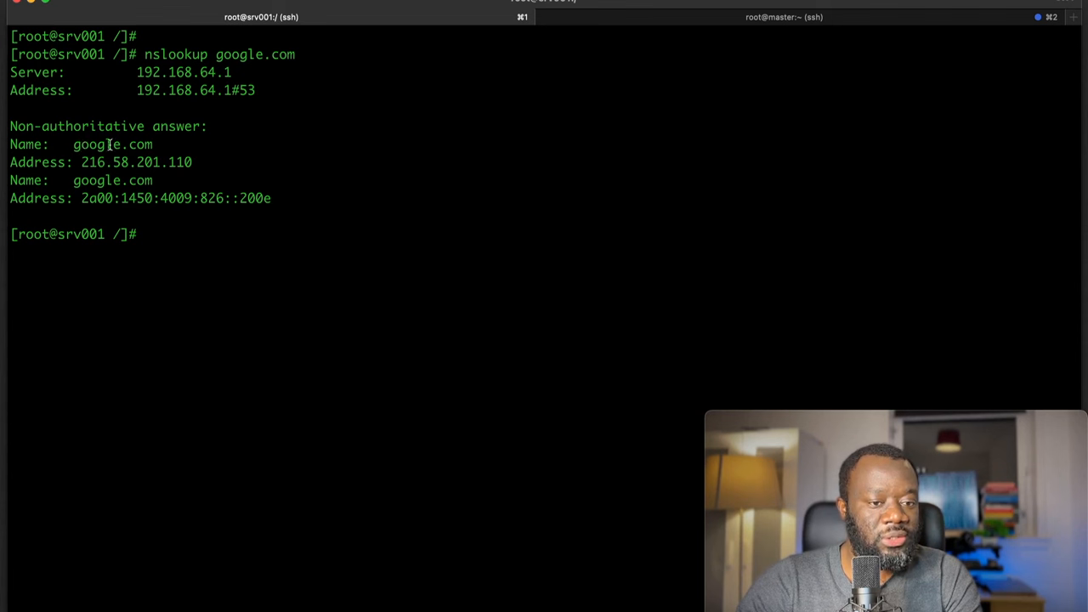
{"action": "mouse_move", "coordinate": [85, 163]}
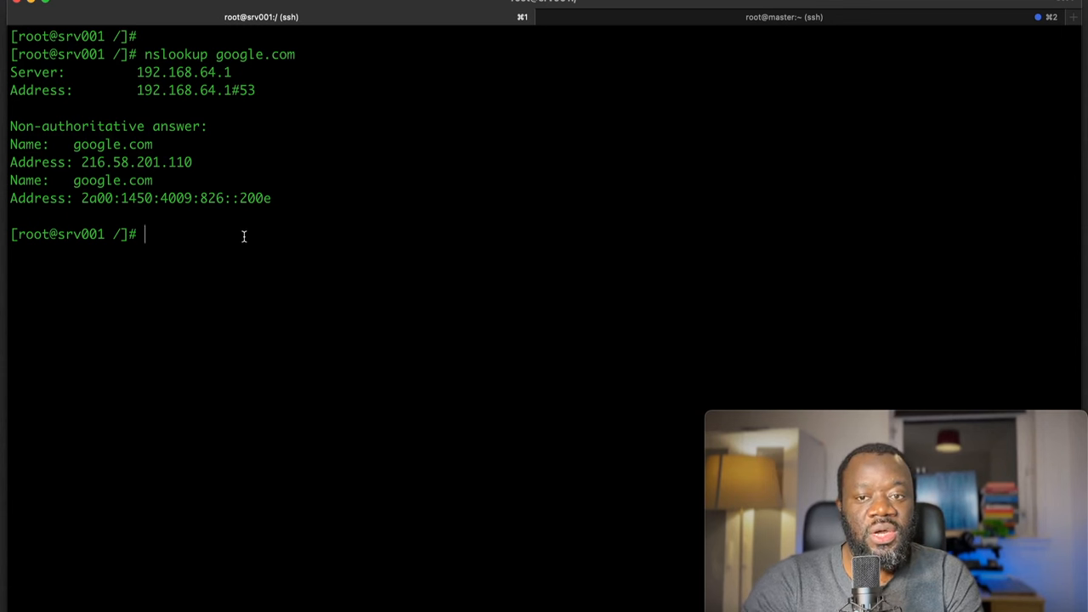
{"action": "type", "text": "ce"}
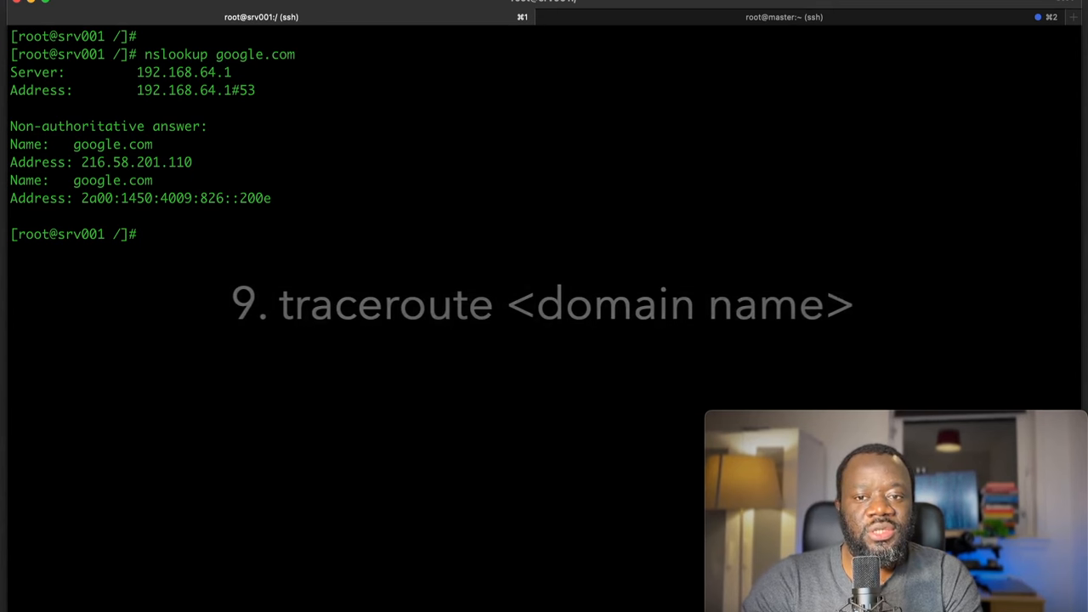
Run traceroute google.com and highlight hop 2's router and a hop 5 round-trip time.
{"action": "type", "text": "tr"}
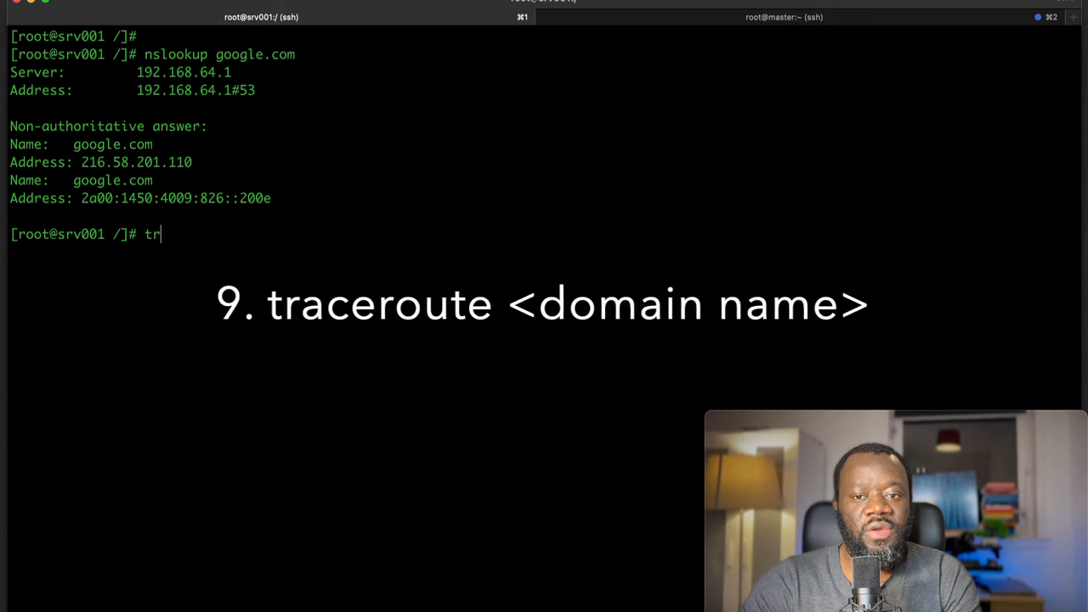
{"action": "type", "text": "aceroute google.com"}
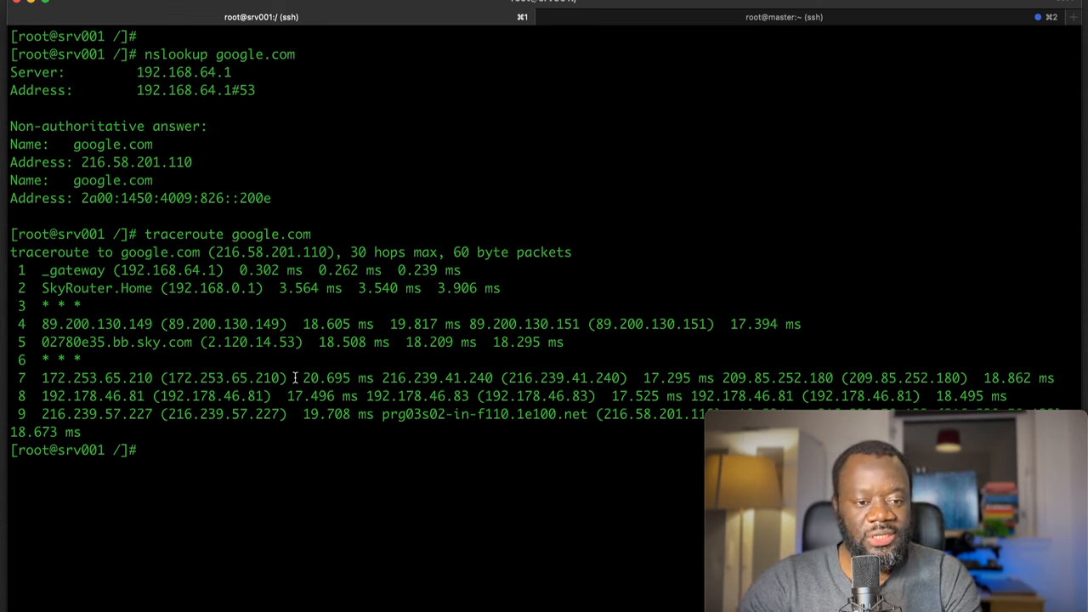
{"action": "mouse_move", "coordinate": [282, 396]}
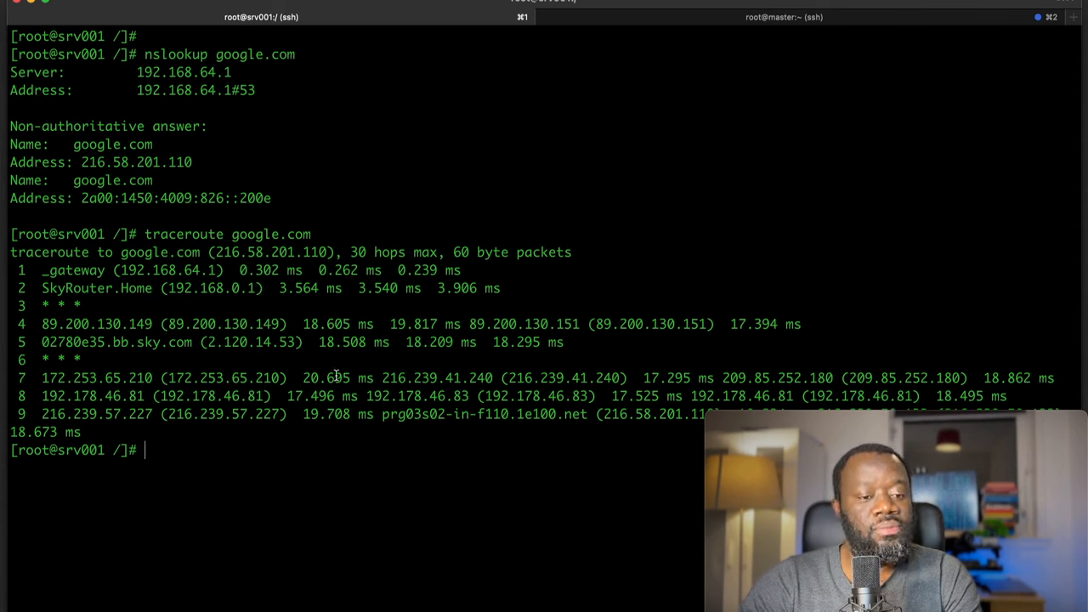
{"action": "mouse_move", "coordinate": [132, 320]}
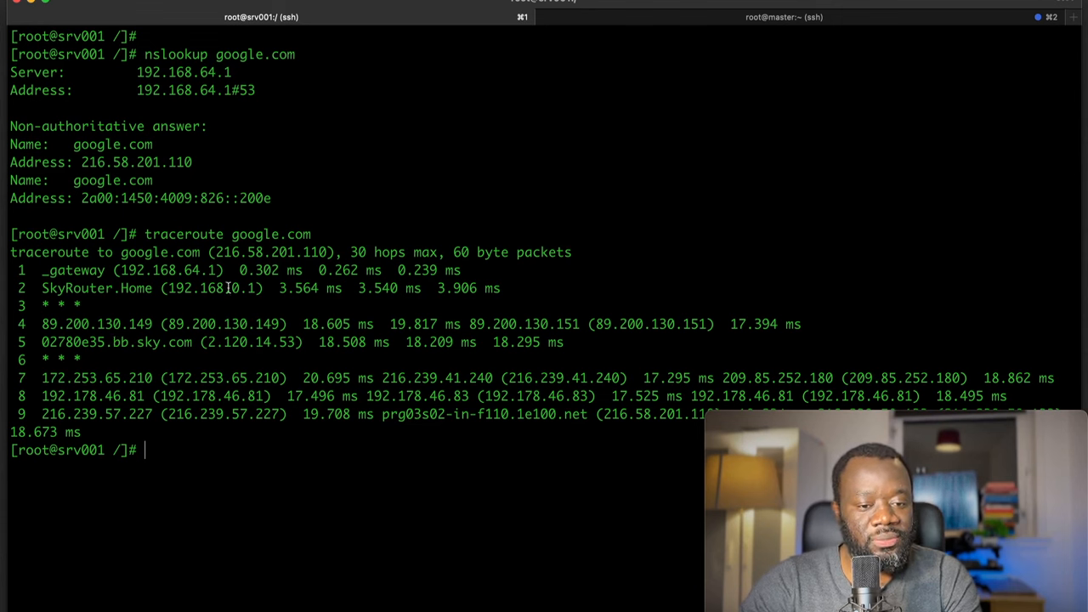
{"action": "double_click", "coordinate": [297, 287]}
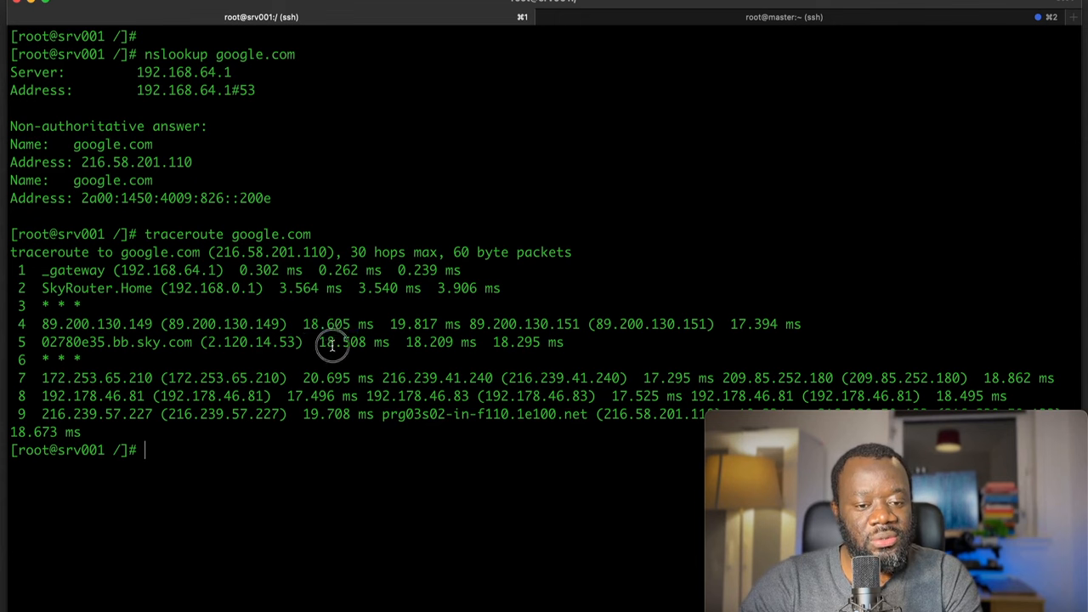
{"action": "double_click", "coordinate": [347, 341]}
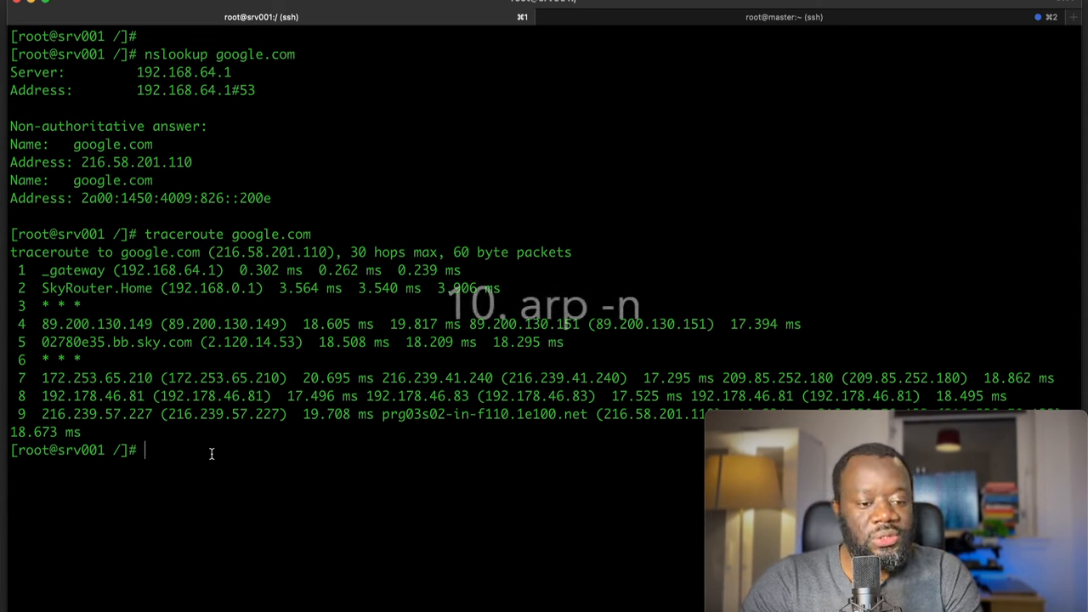
Run arp -n and highlight the 192.168.64.1 entry and its hardware address.
{"action": "type", "text": "arp"}
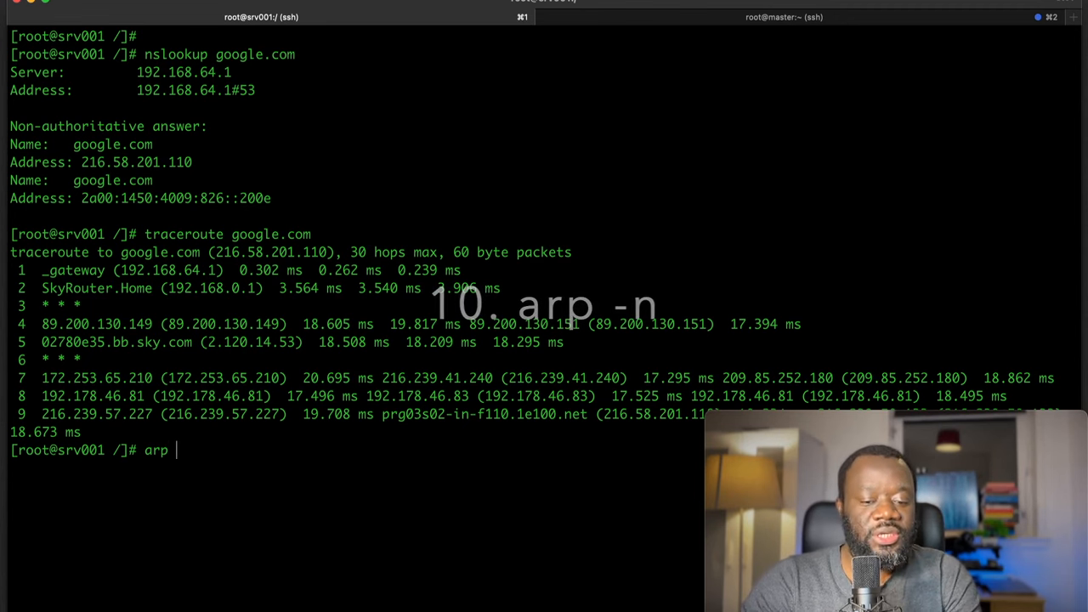
{"action": "type", "text": "-n"}
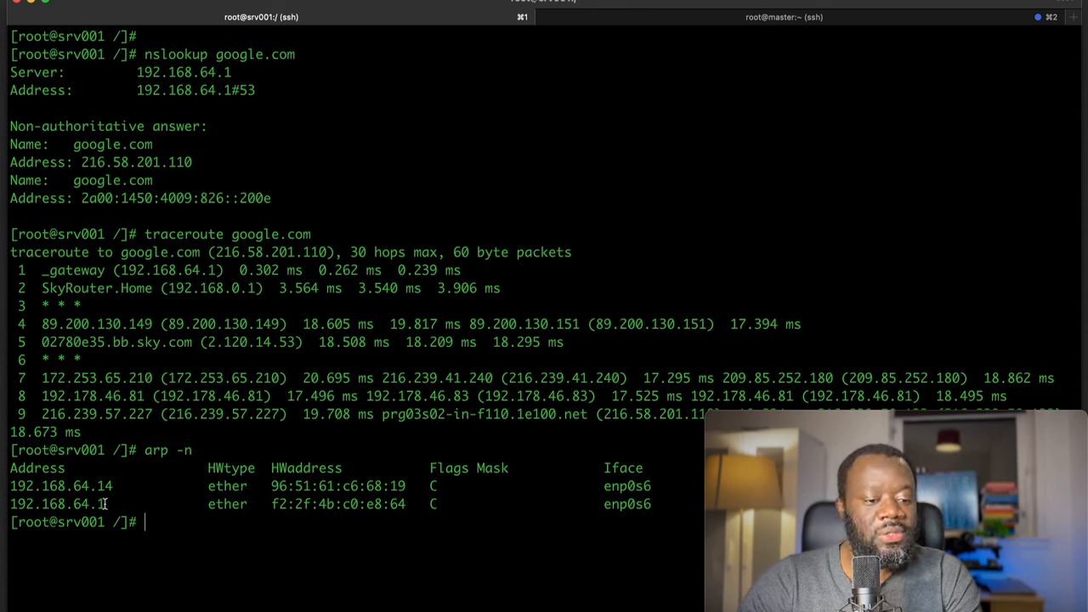
{"action": "double_click", "coordinate": [58, 503]}
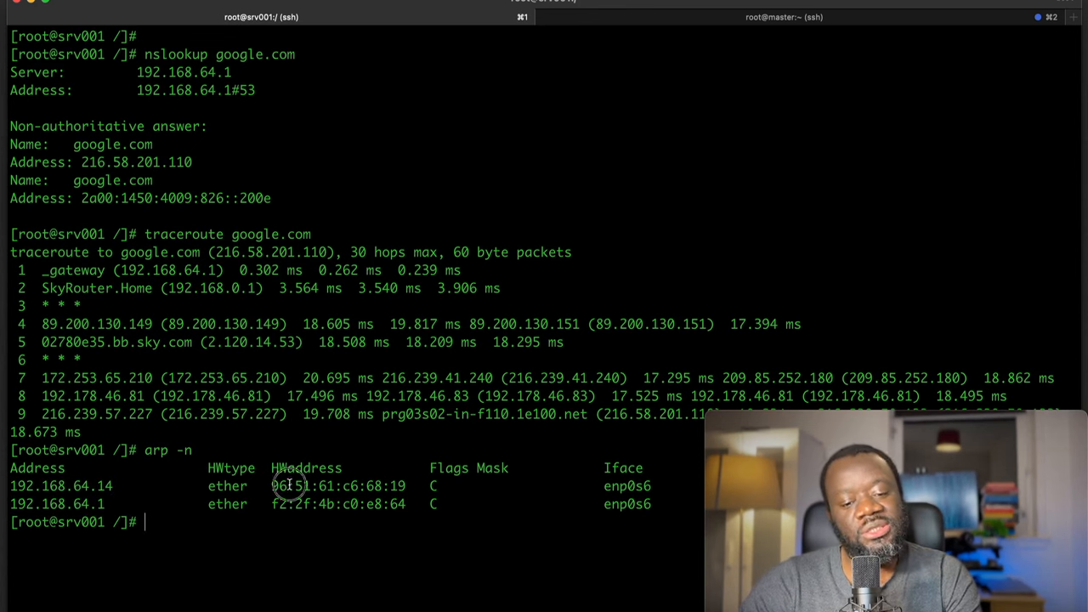
{"action": "double_click", "coordinate": [386, 503]}
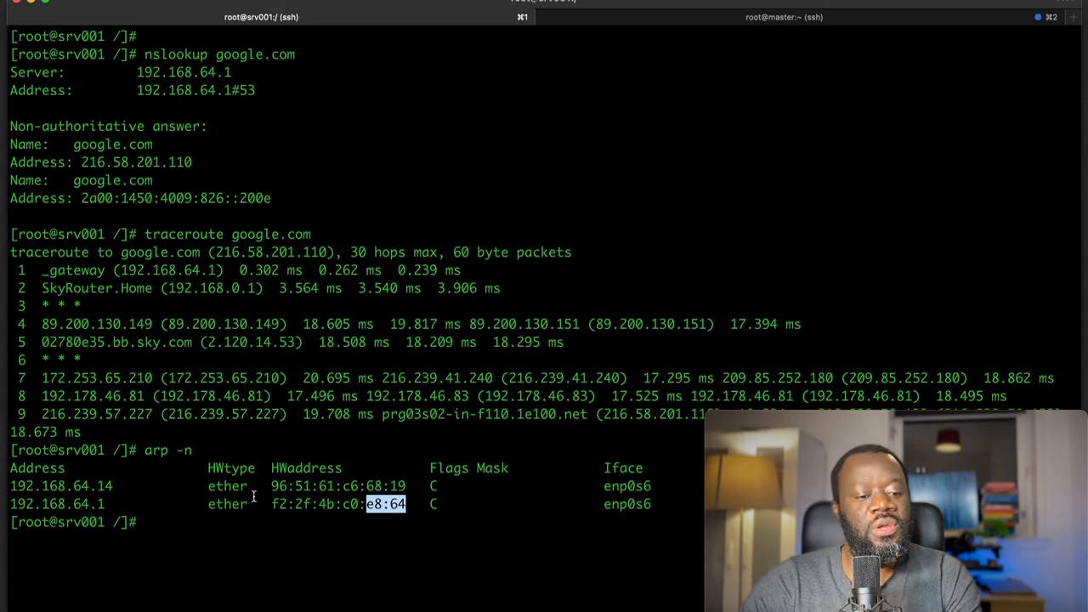